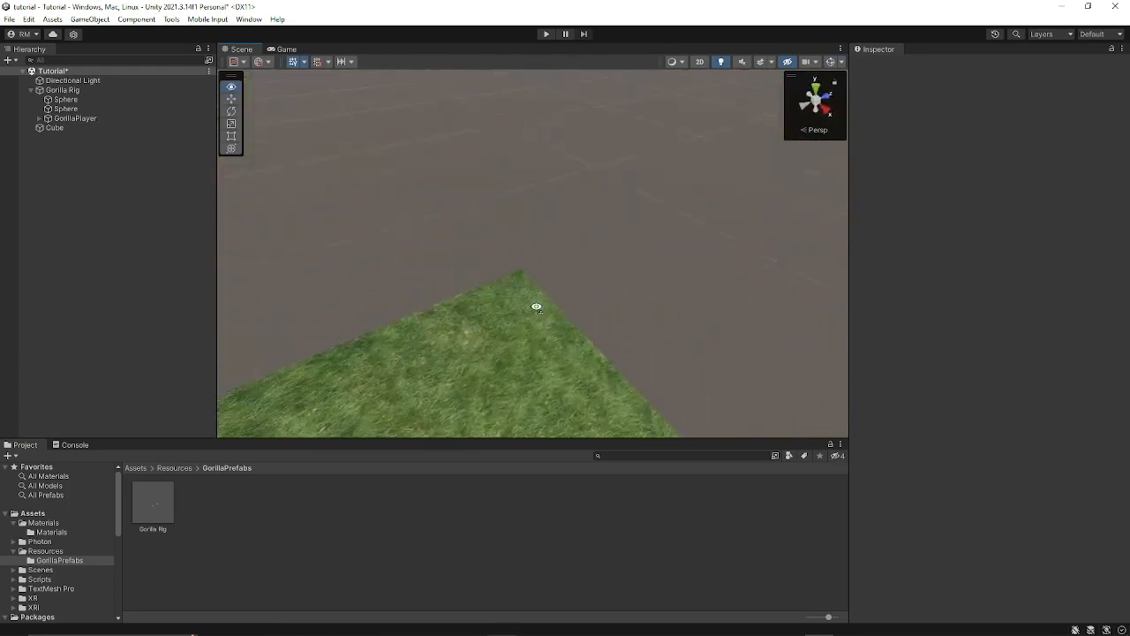
Open the PUN 2 - FREE asset page from the 'pun' store results, then return to Unity
{"action": "left_click_drag", "start_coordinate": [536, 307], "coordinate": [380, 290]}
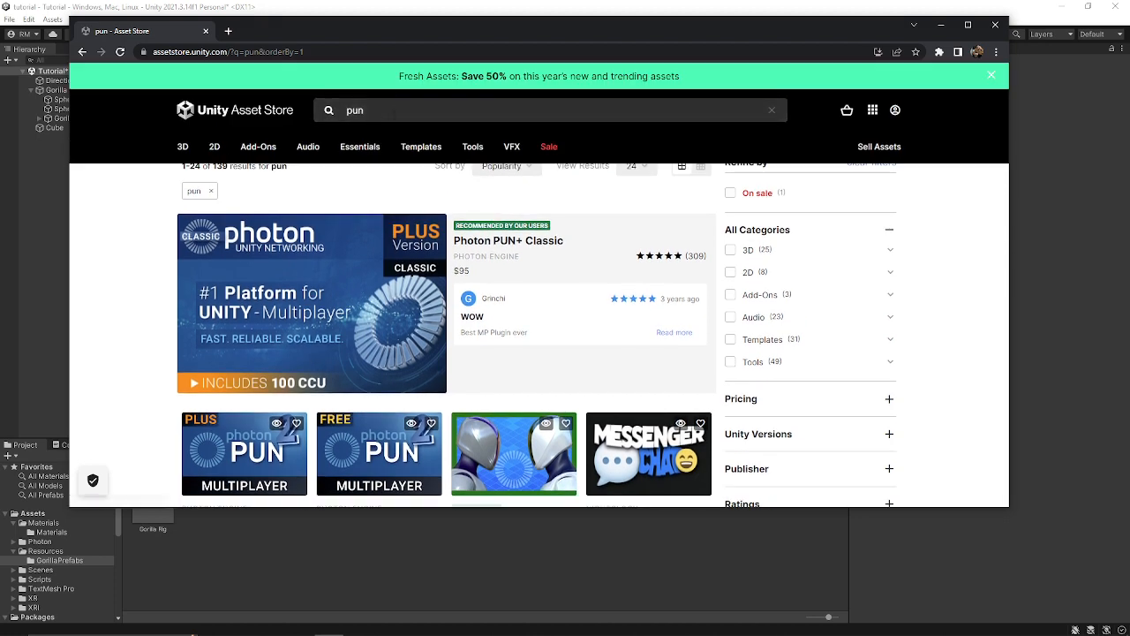
{"action": "scroll", "scroll_direction": "down", "scroll_amount": 3}
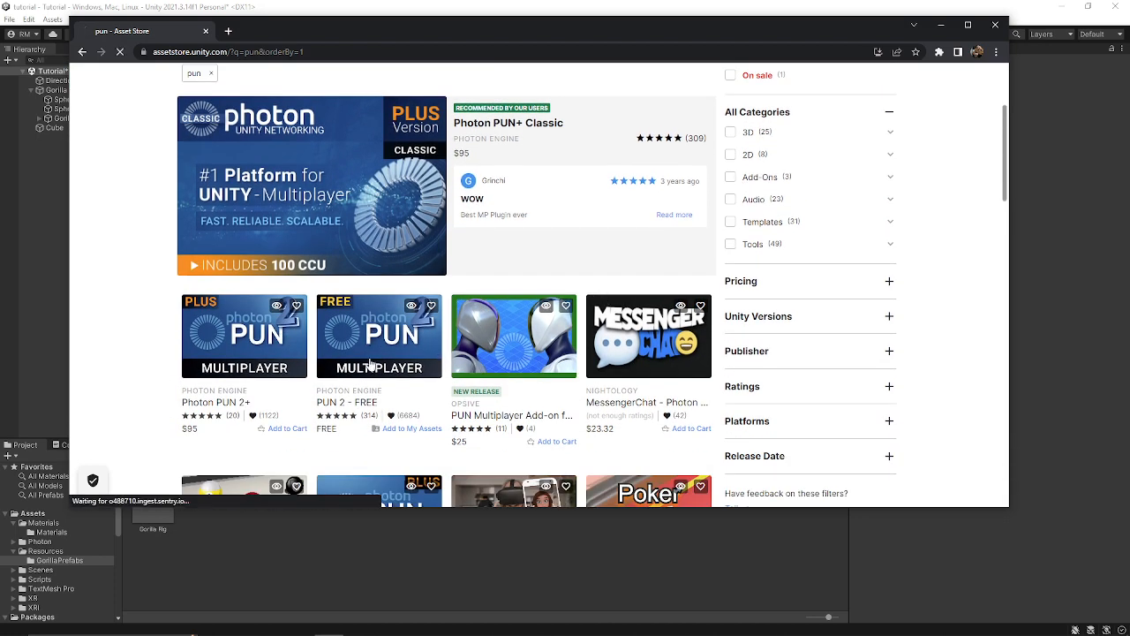
{"action": "left_click", "coordinate": [379, 337]}
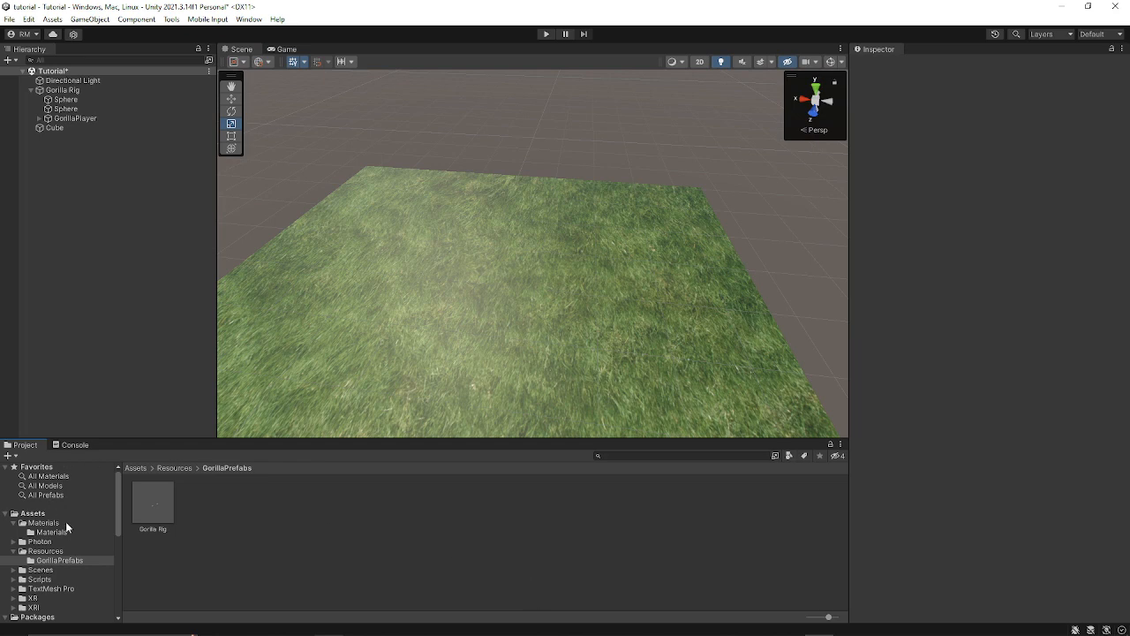
Import PUN 2 - FREE from Package Manager's My Assets and confirm 'Nothing to import'
{"action": "left_click", "coordinate": [41, 541]}
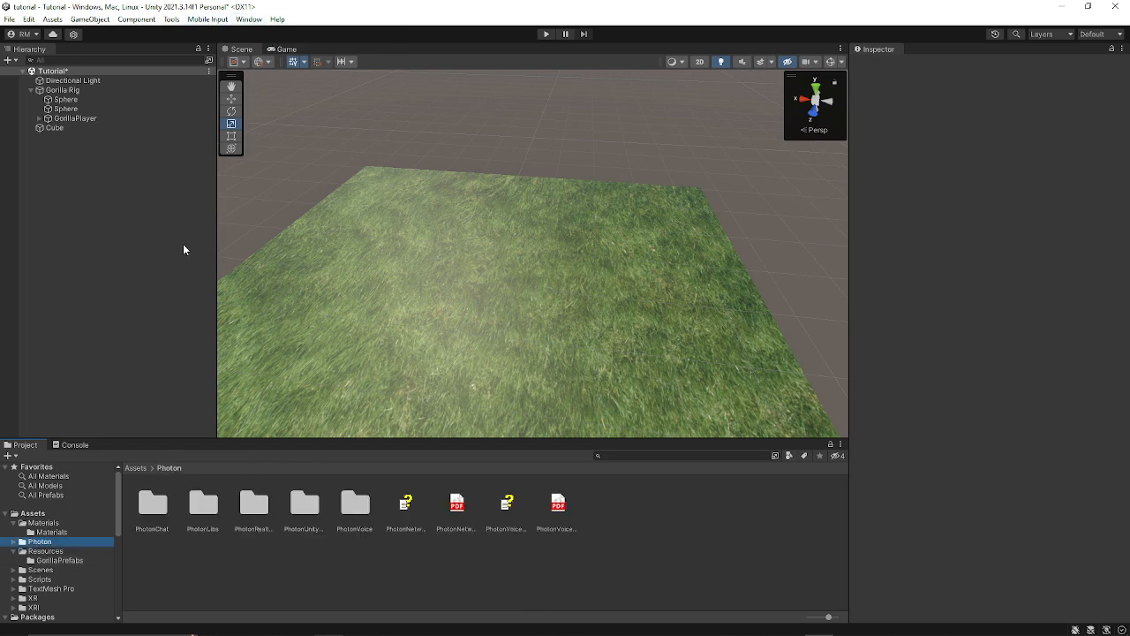
{"action": "left_click", "coordinate": [249, 19]}
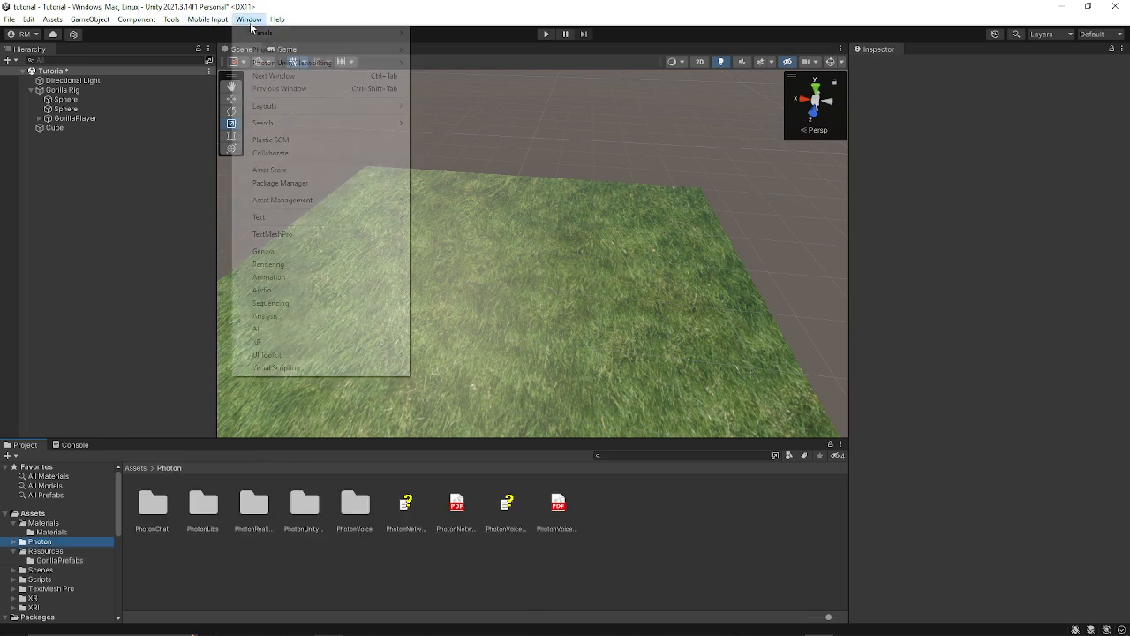
{"action": "left_click", "coordinate": [281, 183]}
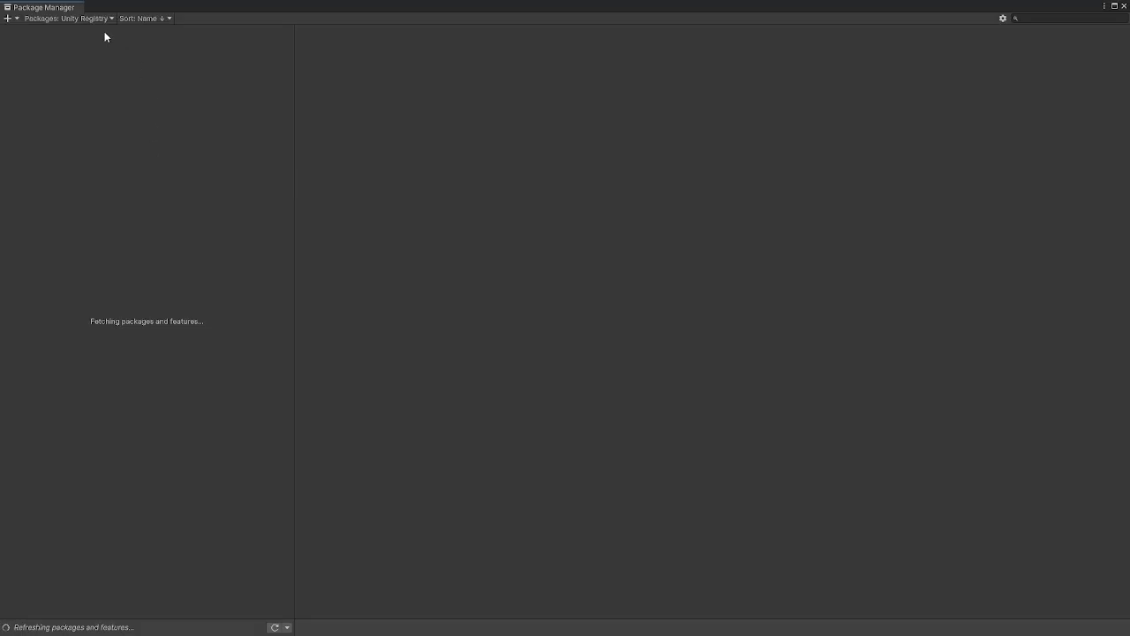
{"action": "left_click", "coordinate": [62, 19]}
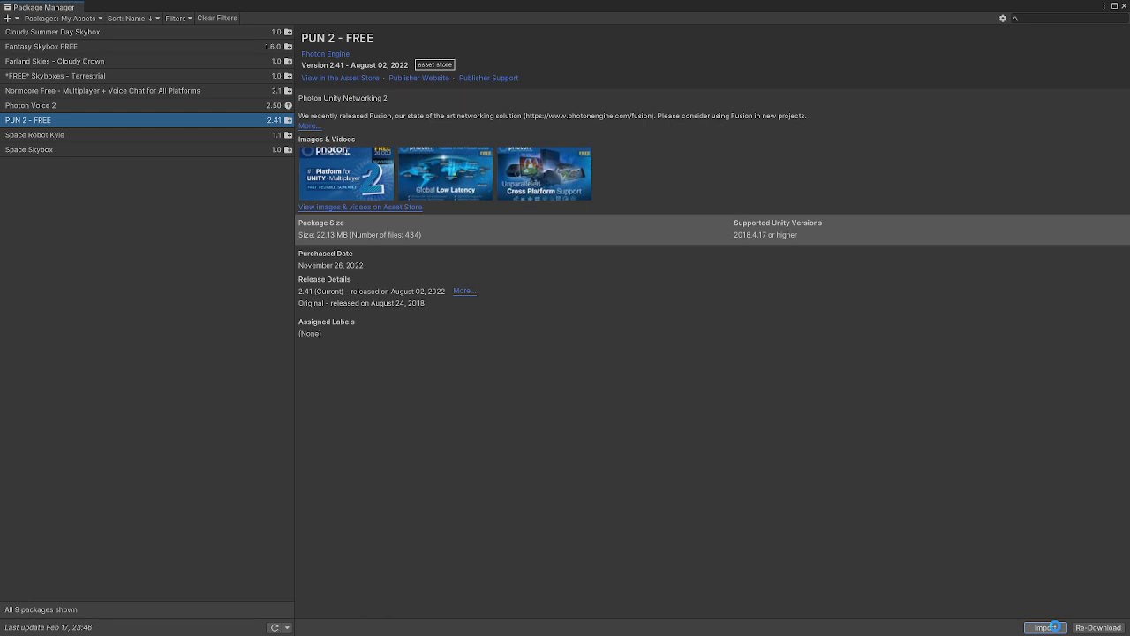
{"action": "left_click", "coordinate": [1046, 627]}
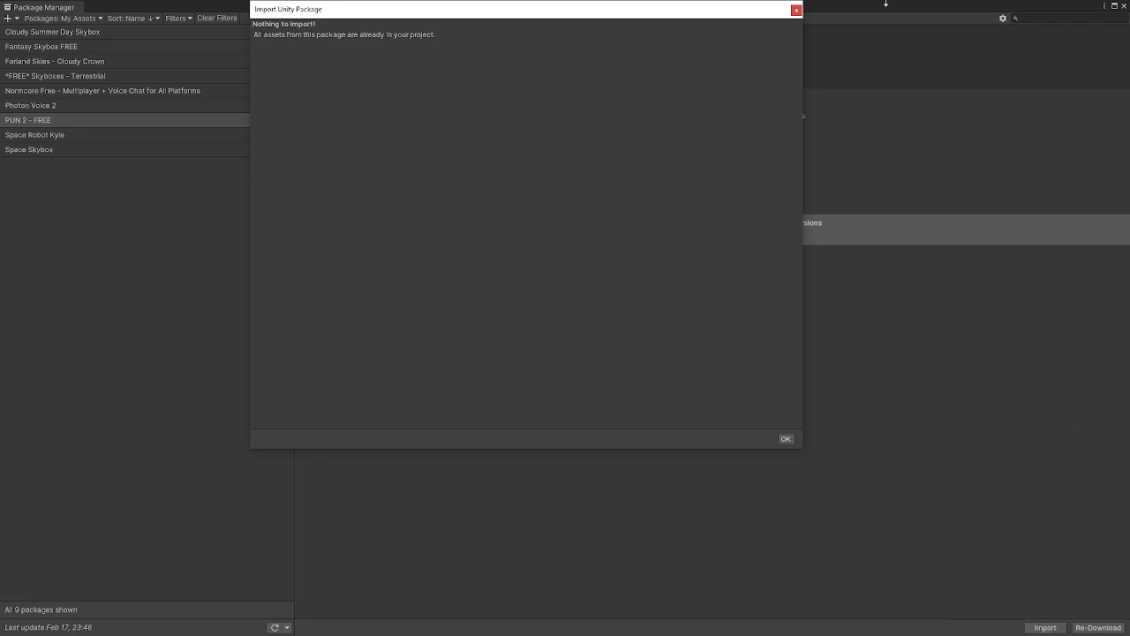
{"action": "left_click", "coordinate": [784, 438]}
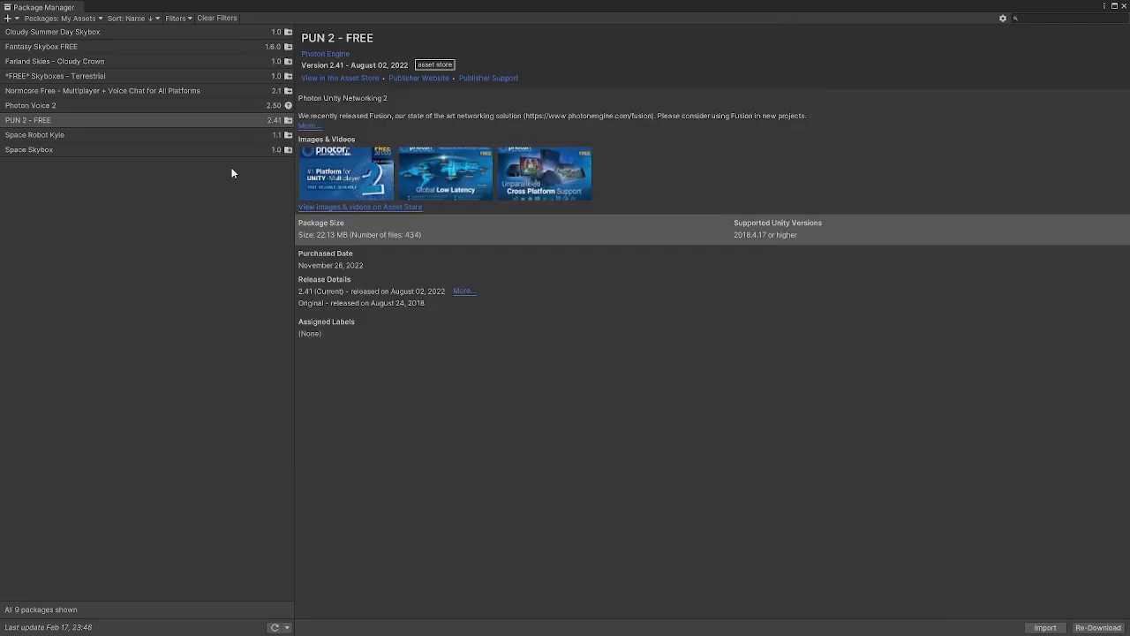
{"action": "mouse_move", "coordinate": [426, 634]}
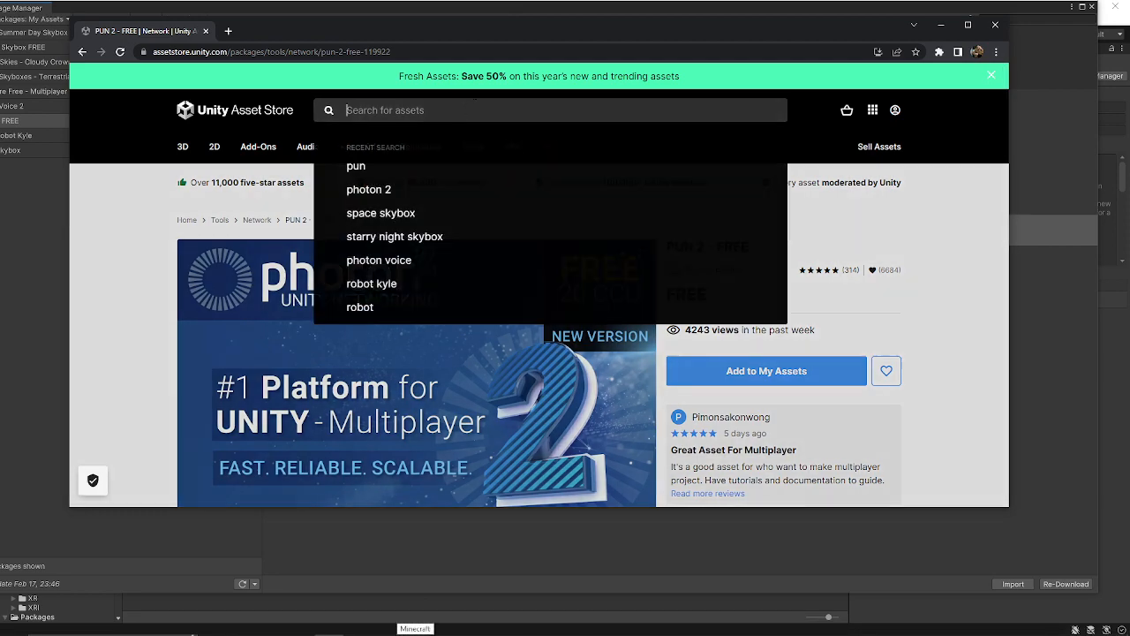
Search the Asset Store for 'photon' and pick an item from the results
{"action": "type", "text": "photon"}
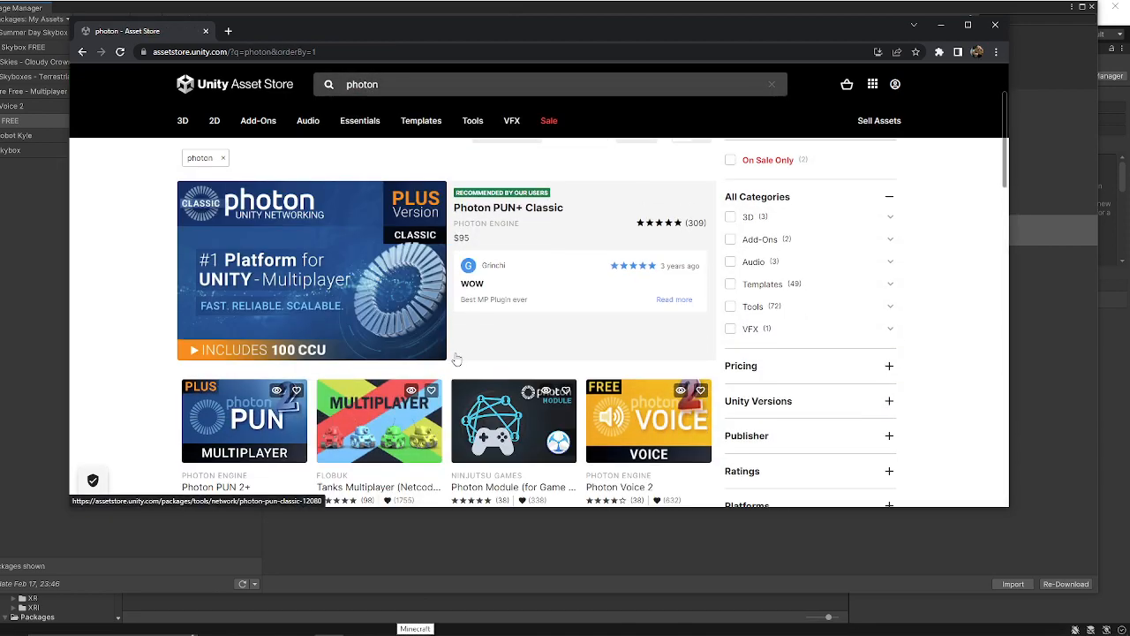
{"action": "scroll", "scroll_direction": "down", "scroll_amount": 3}
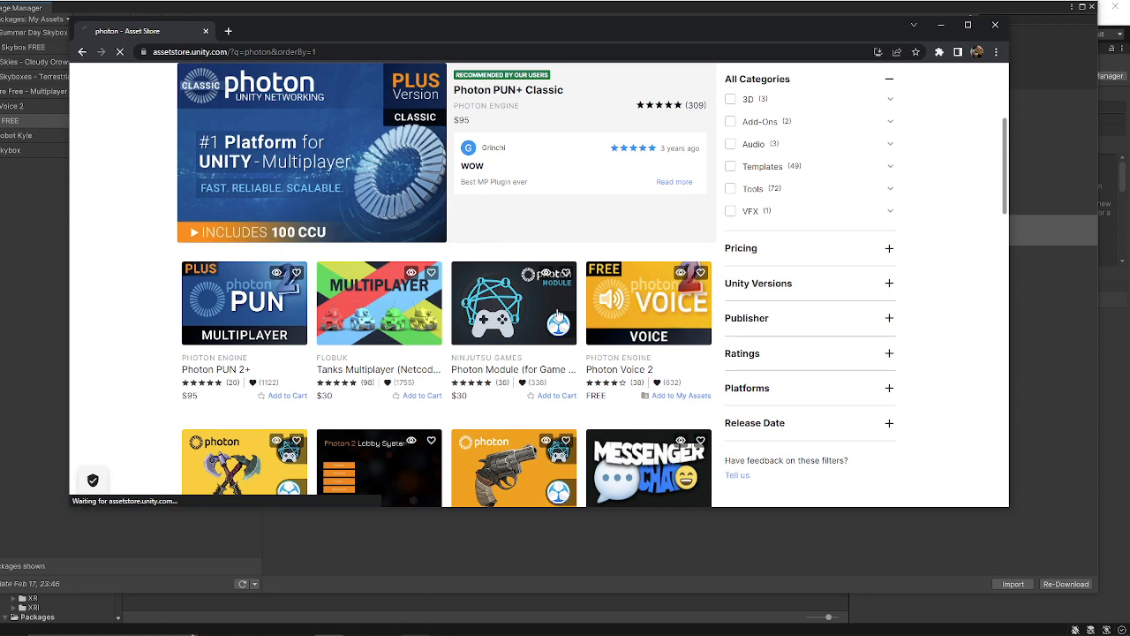
{"action": "left_click", "coordinate": [648, 303]}
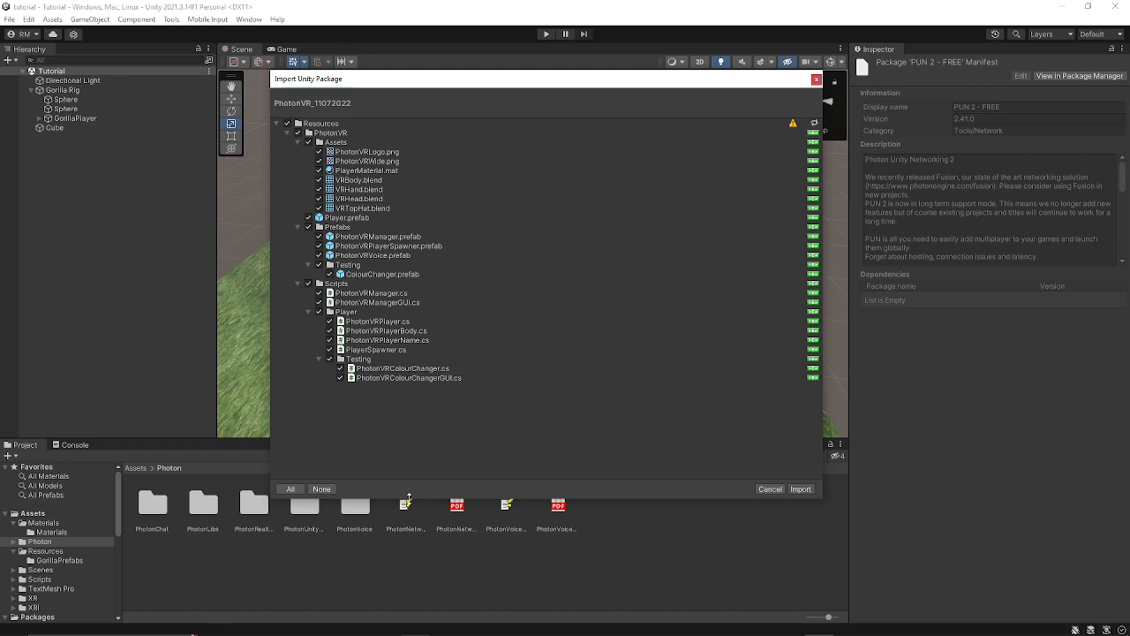
{"action": "mouse_move", "coordinate": [428, 491]}
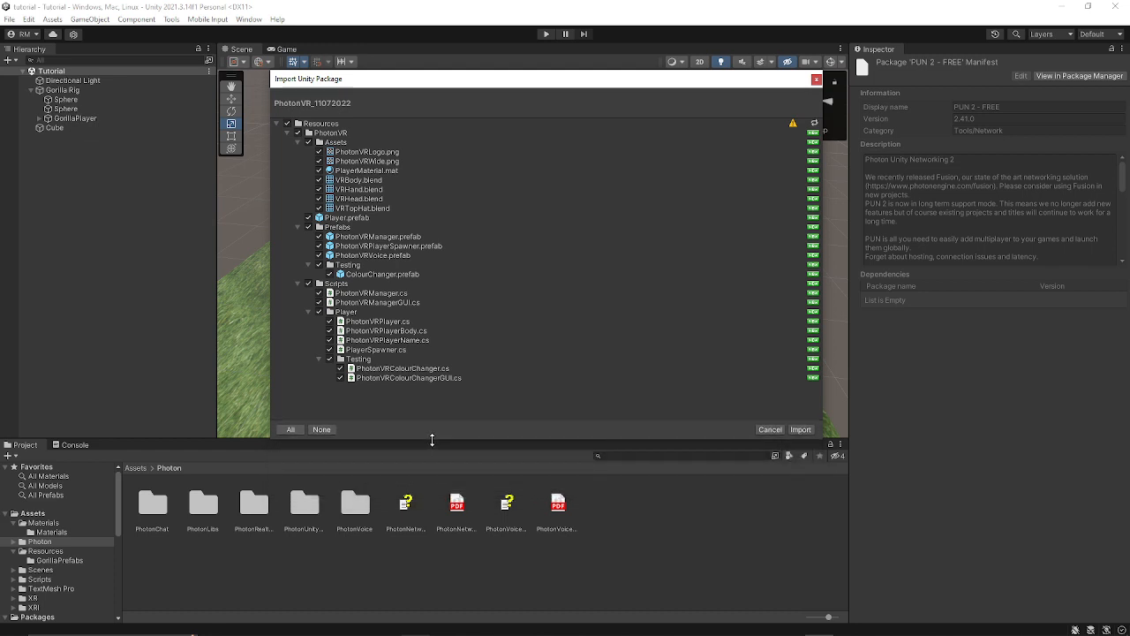
{"action": "mouse_move", "coordinate": [325, 411]}
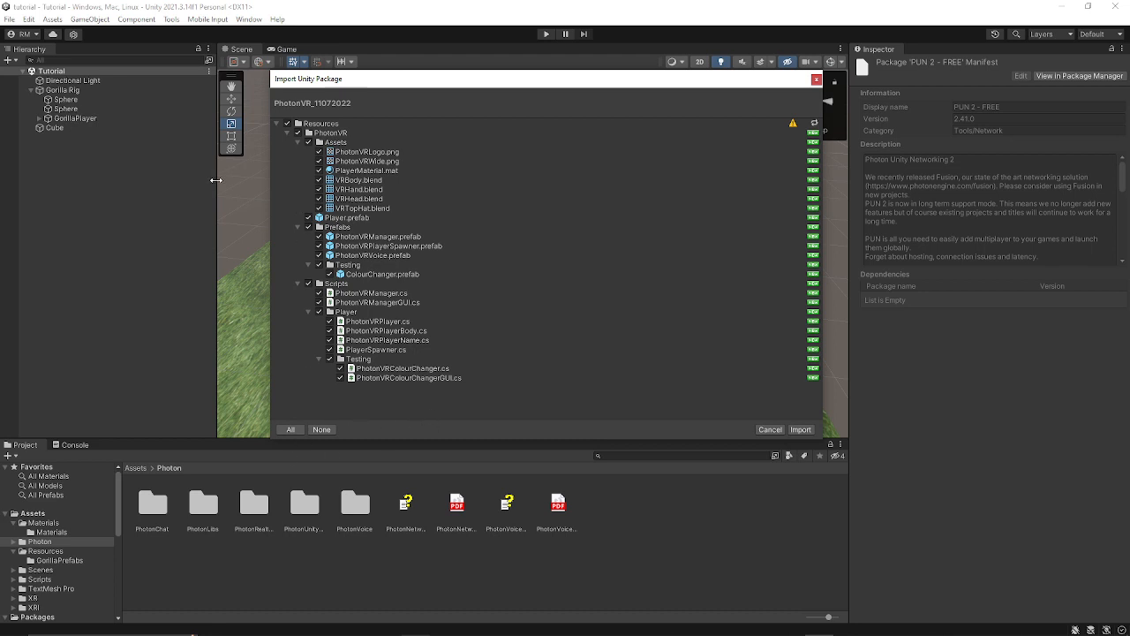
{"action": "mouse_move", "coordinate": [521, 168]}
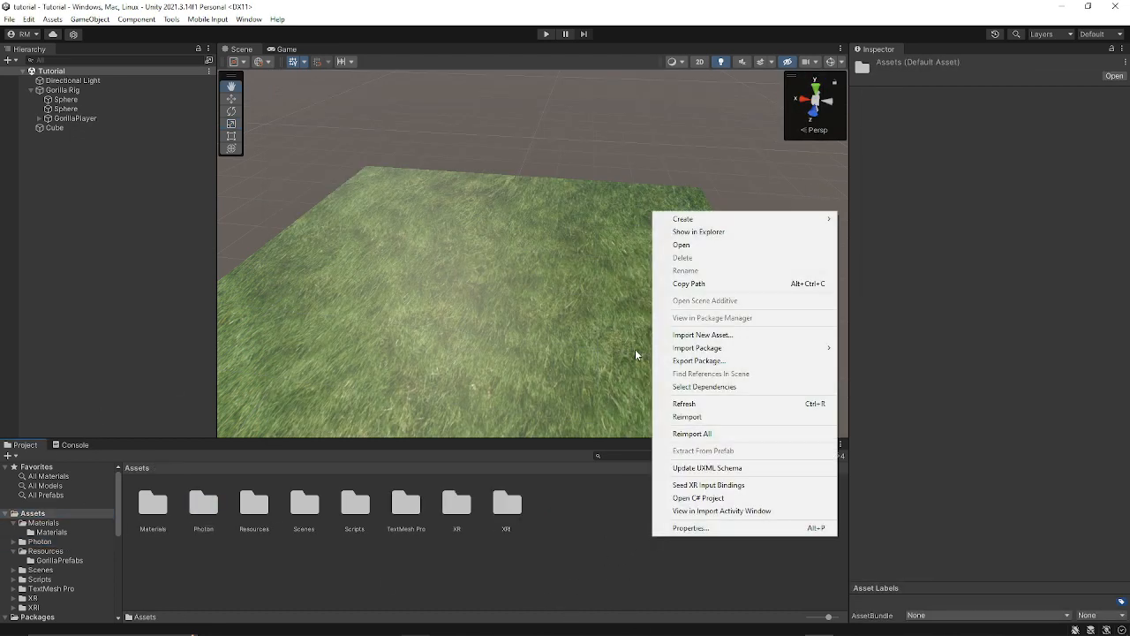
{"action": "left_click", "coordinate": [703, 335]}
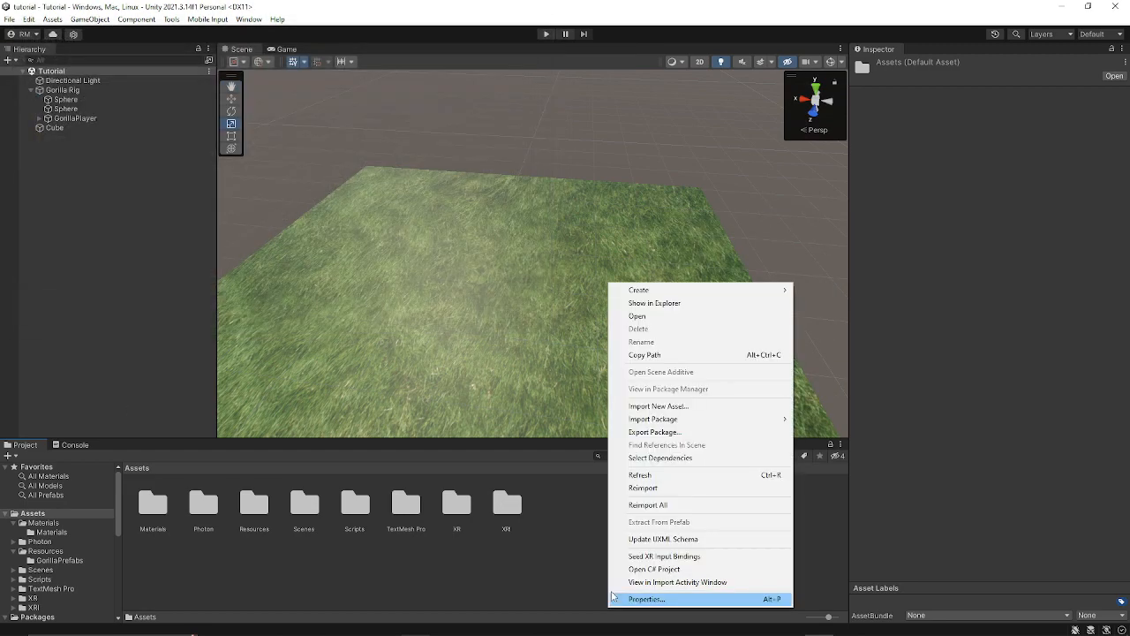
{"action": "left_click", "coordinate": [658, 405]}
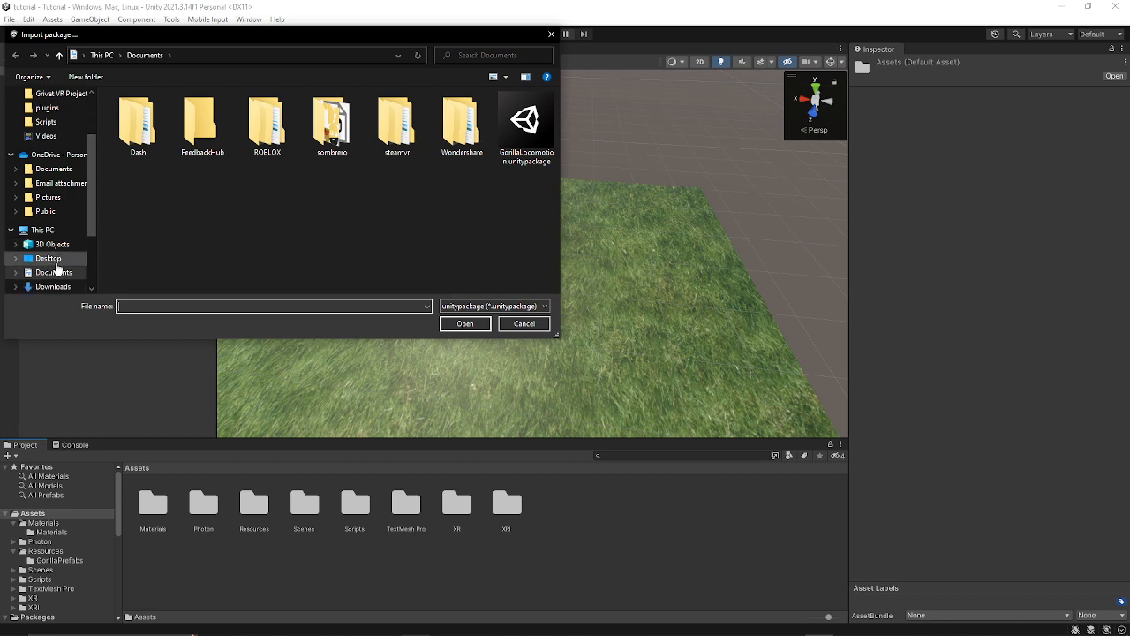
{"action": "left_click", "coordinate": [54, 287]}
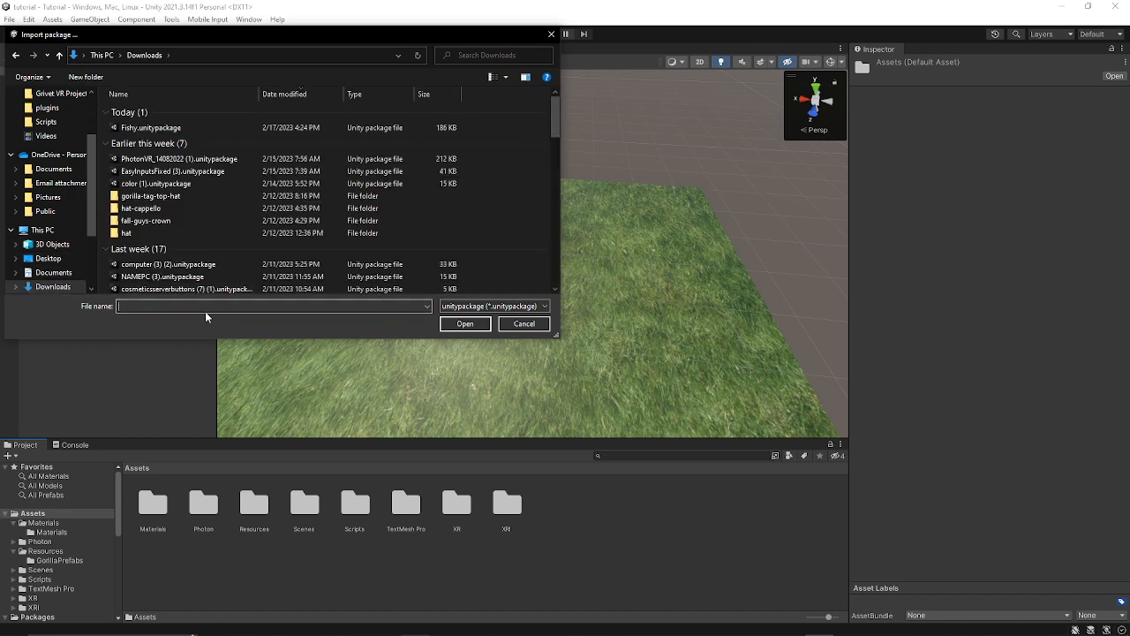
{"action": "type", "text": "ph"}
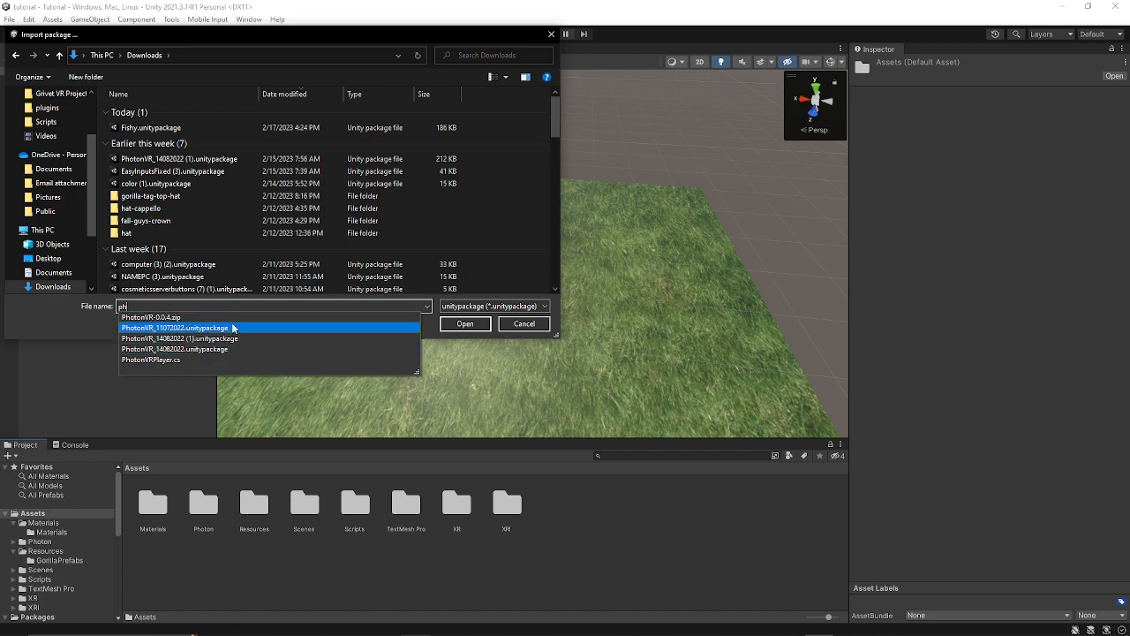
{"action": "left_click", "coordinate": [174, 328]}
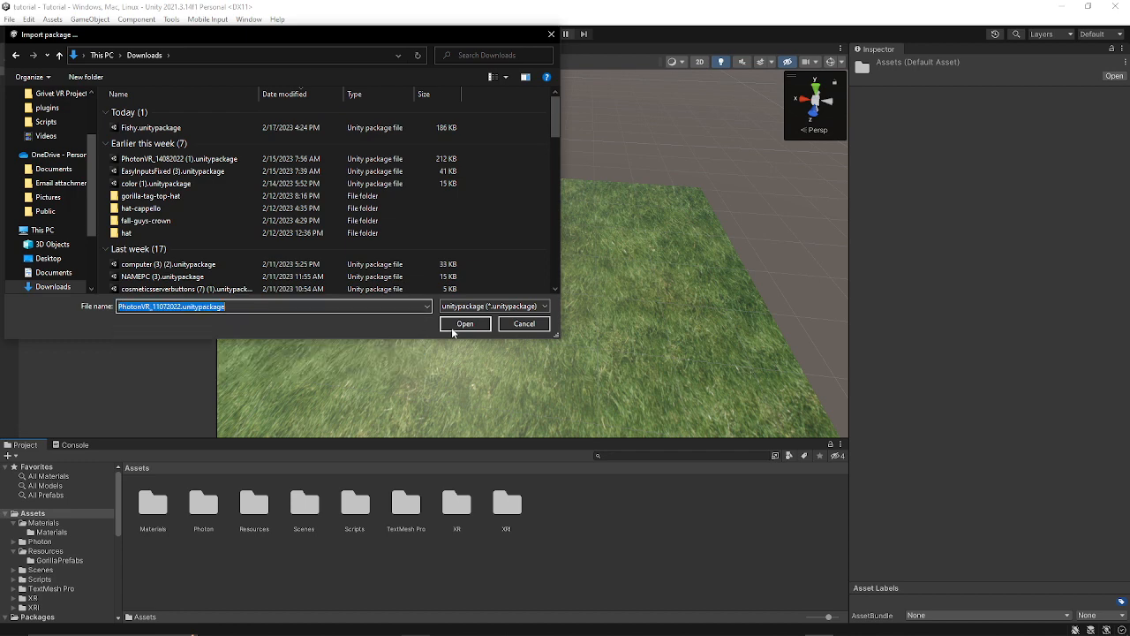
{"action": "left_click", "coordinate": [465, 323]}
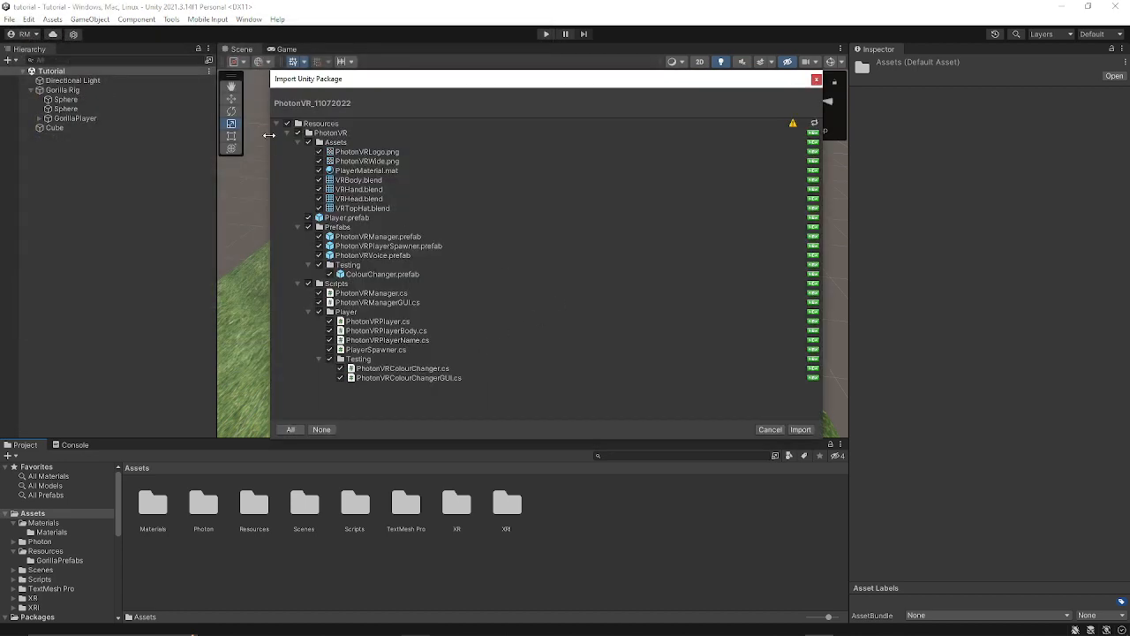
{"action": "left_click", "coordinate": [769, 429]}
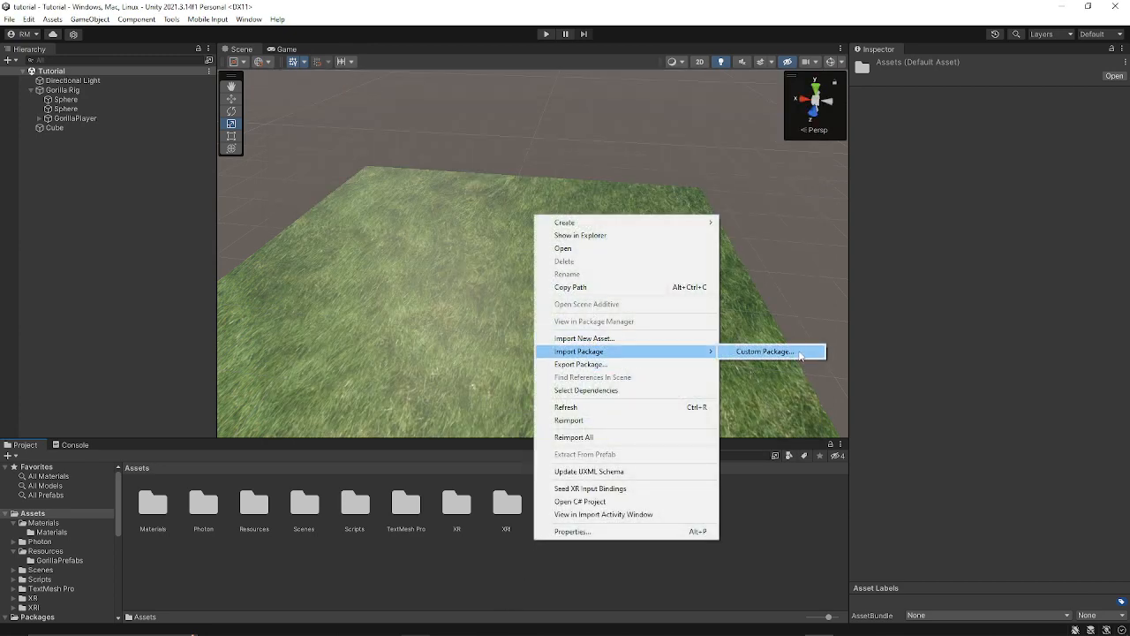
Import all contents of PhotonVR_14082022.unitypackage, including its Prefabs folder, after rejecting another copy
{"action": "left_click", "coordinate": [765, 352]}
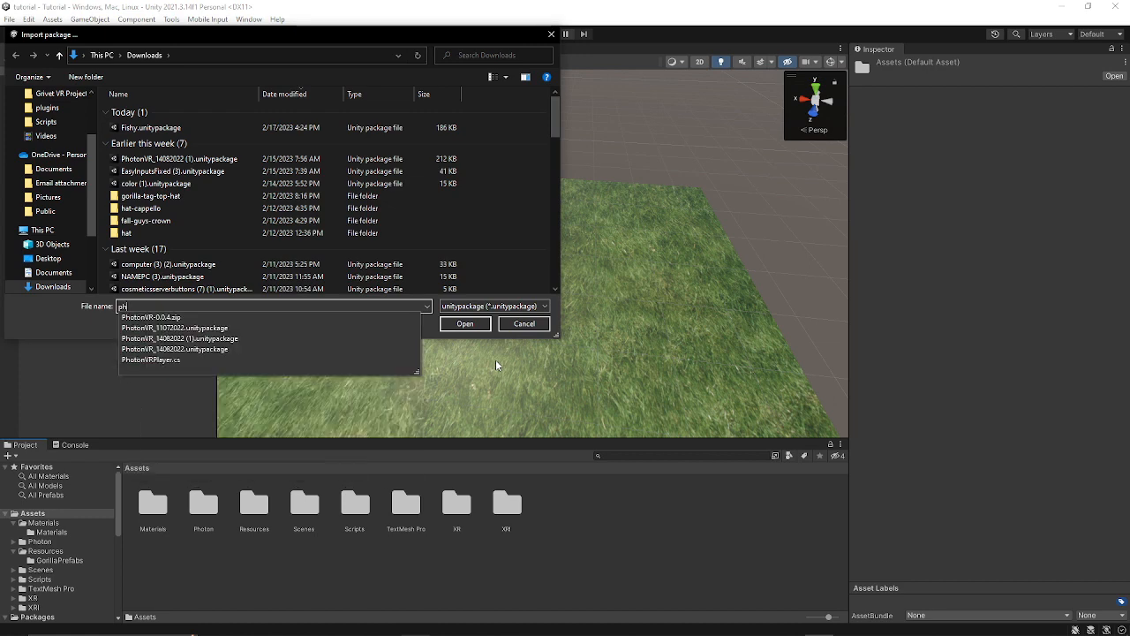
{"action": "left_click", "coordinate": [524, 323]}
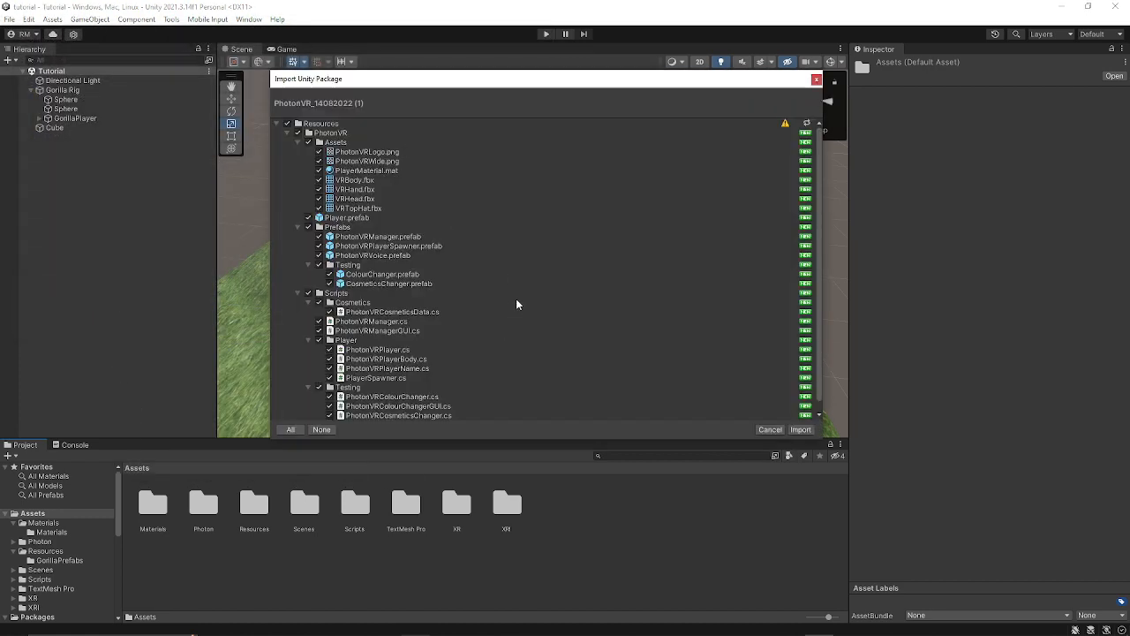
{"action": "mouse_move", "coordinate": [757, 234]}
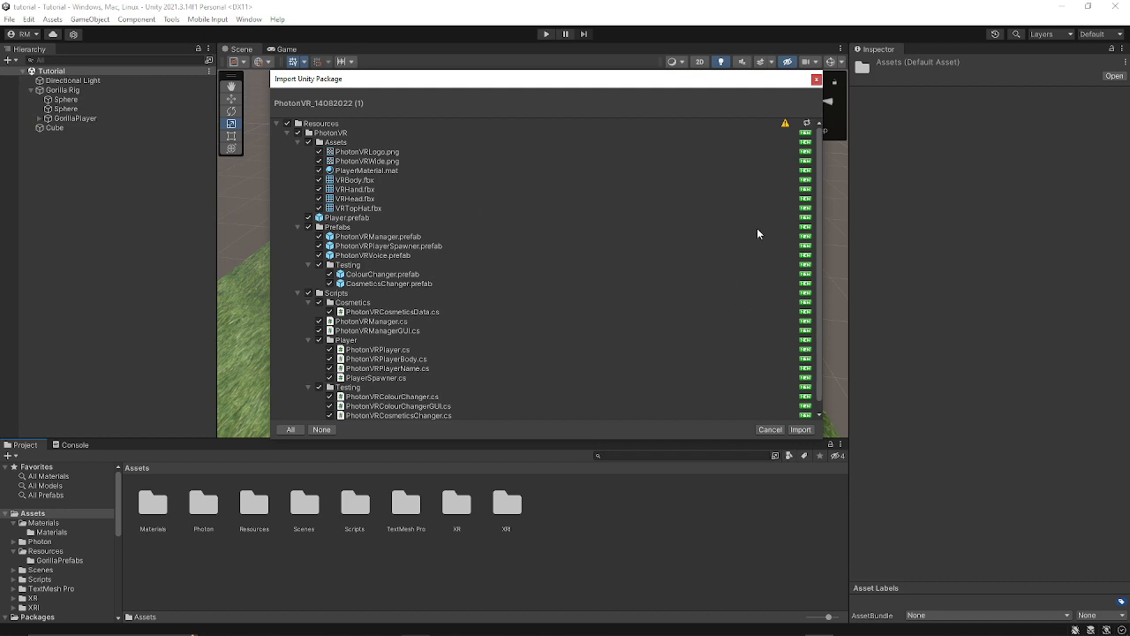
{"action": "left_click", "coordinate": [298, 123]}
{"action": "type", "text": "ph"}
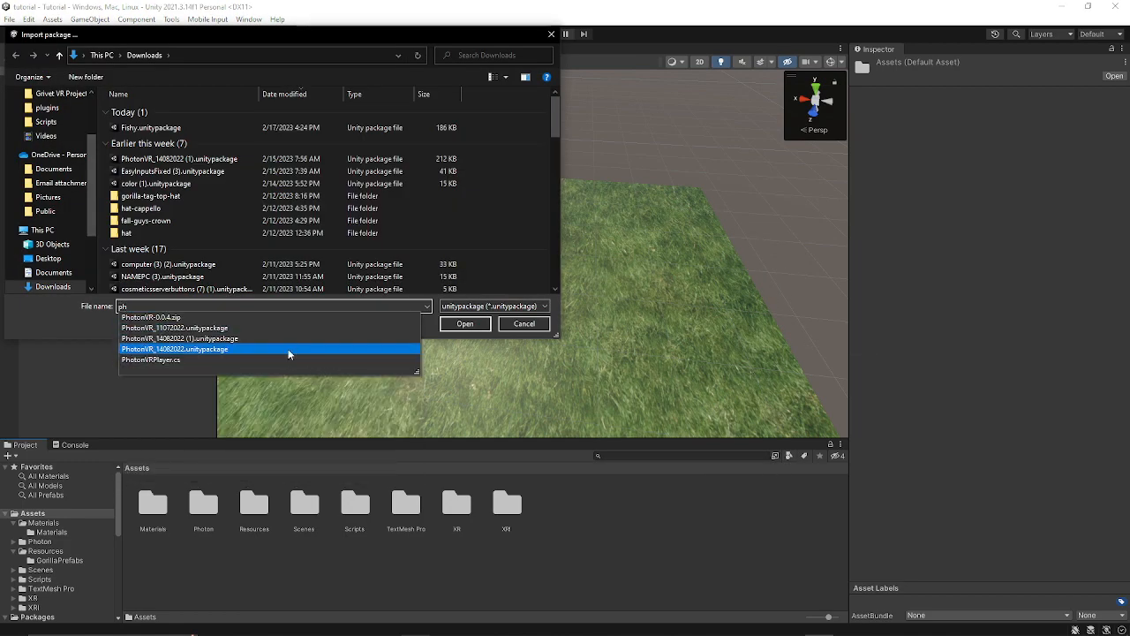
{"action": "left_click", "coordinate": [466, 323]}
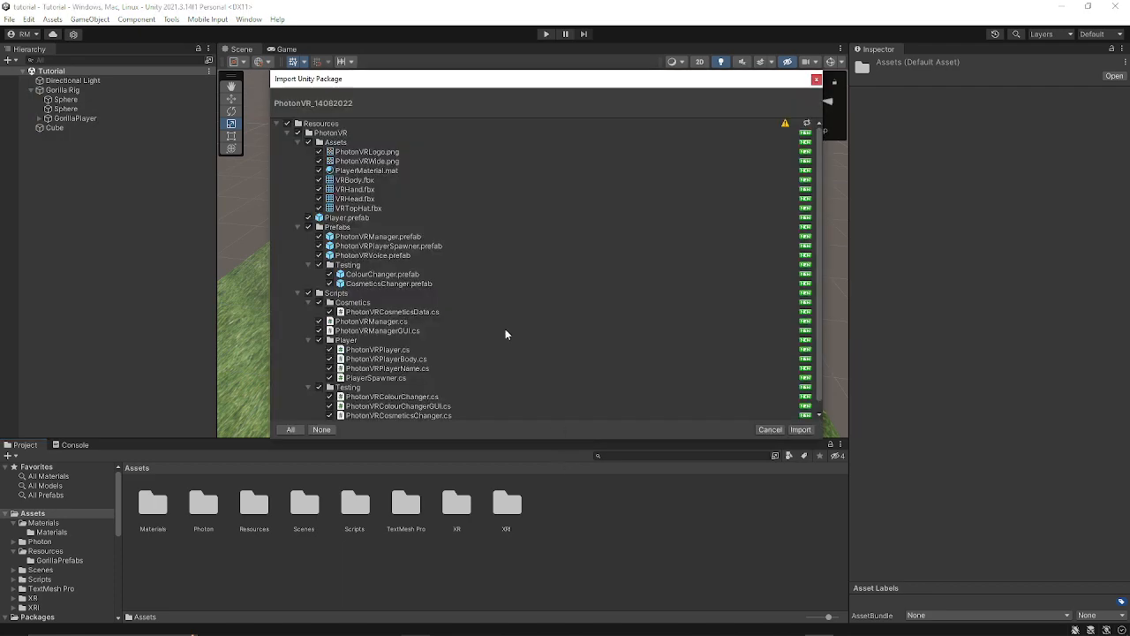
{"action": "mouse_move", "coordinate": [442, 109]}
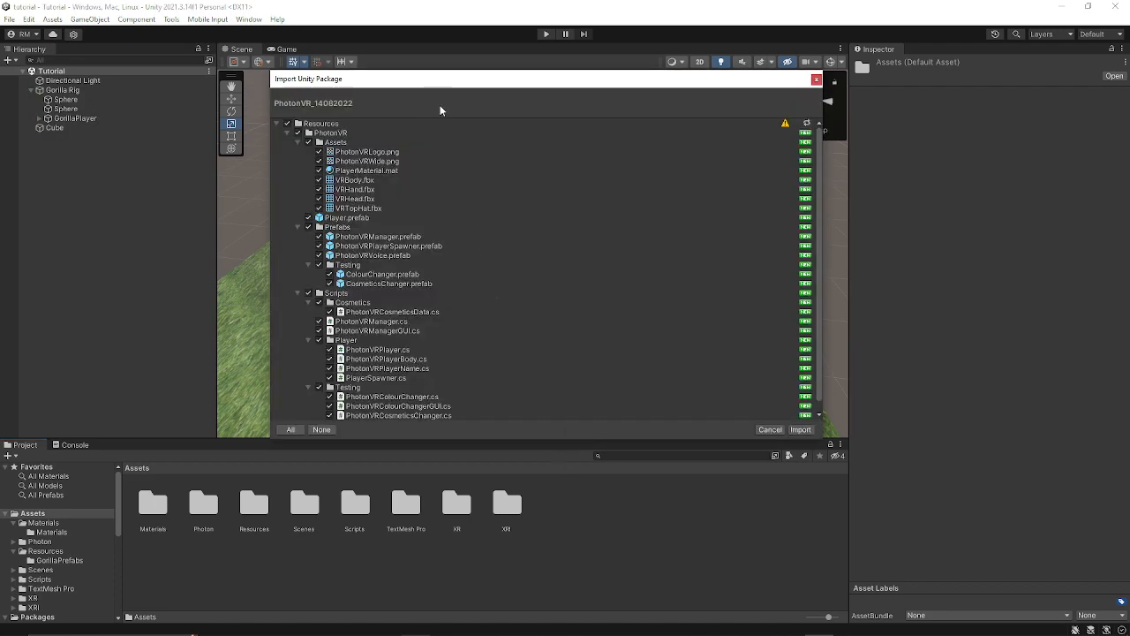
{"action": "scroll", "scroll_direction": "up", "scroll_amount": 3}
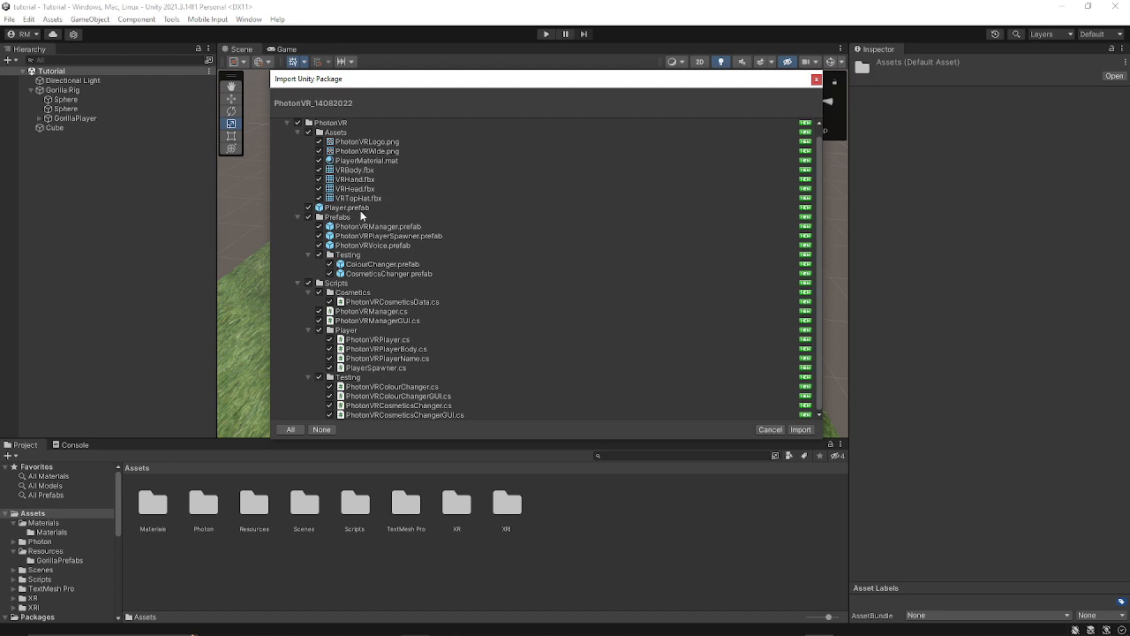
{"action": "left_click", "coordinate": [346, 216]}
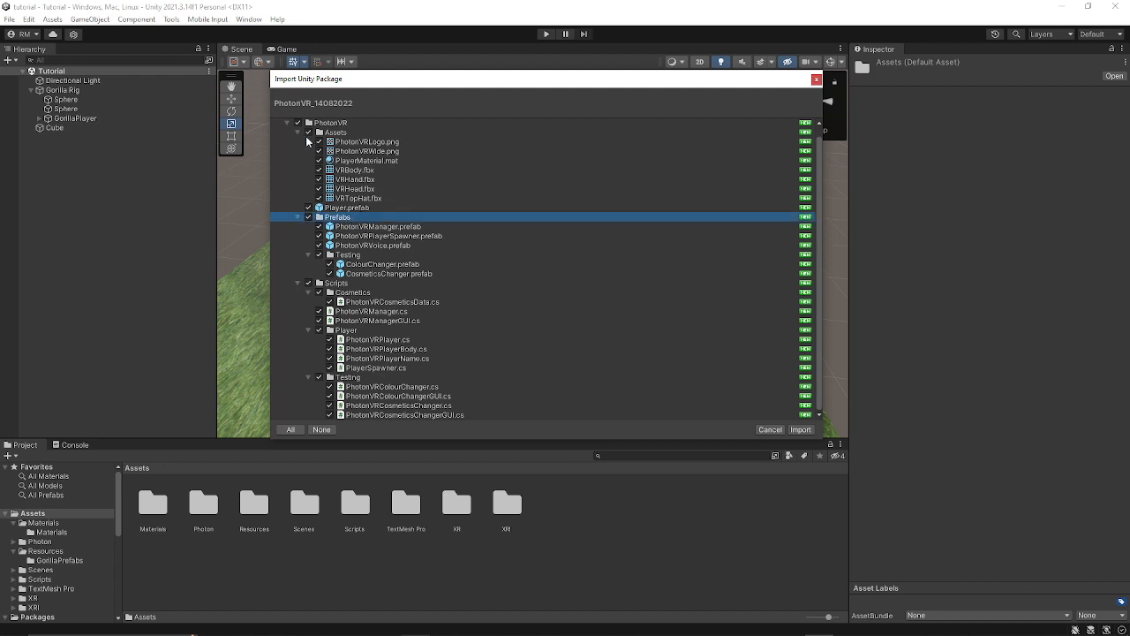
{"action": "mouse_move", "coordinate": [384, 215]}
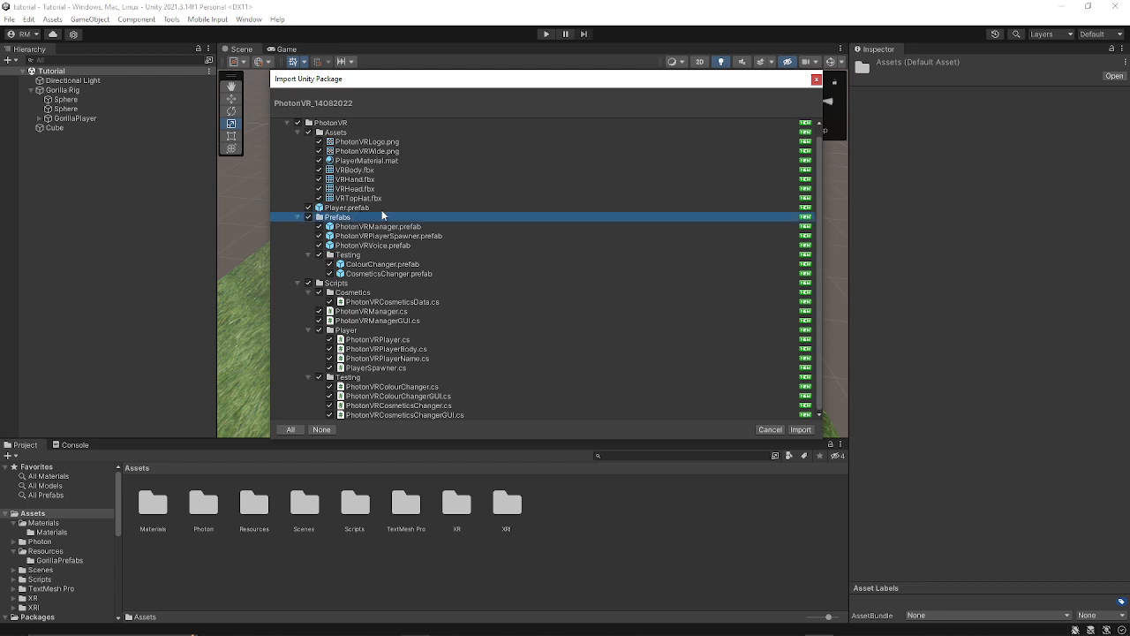
{"action": "left_click", "coordinate": [800, 429]}
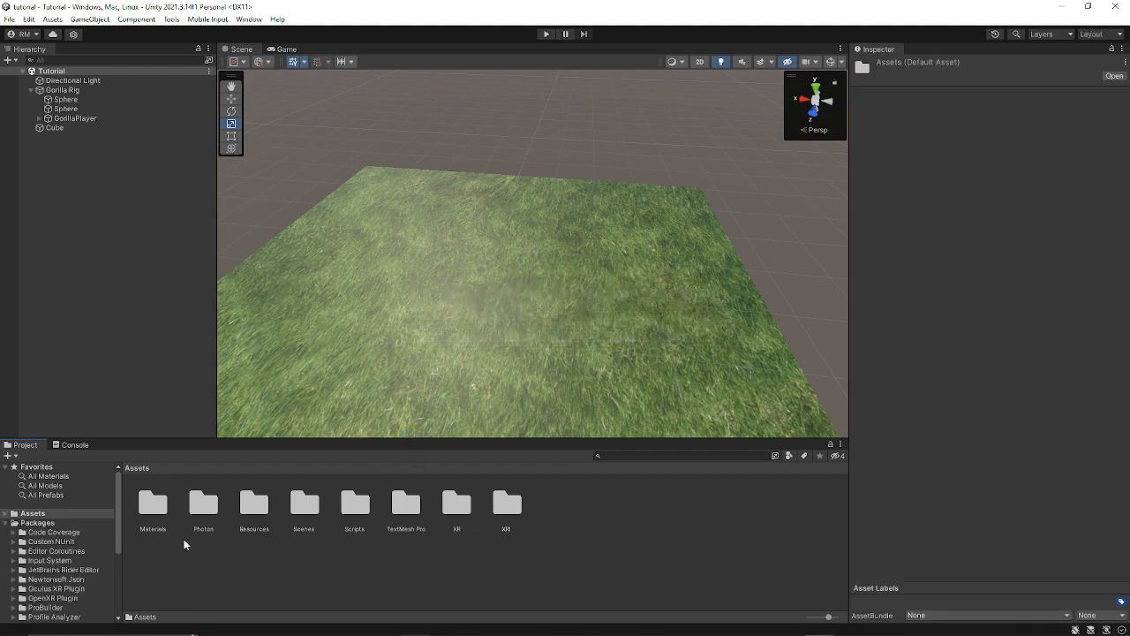
Add PhotonVRManager, PhotonVRPlayerSpawner and PhotonVRVoice from Resources/PhotonVR/Prefabs under Gorilla Rig, selecting PhotonVRManager
{"action": "double_click", "coordinate": [253, 504]}
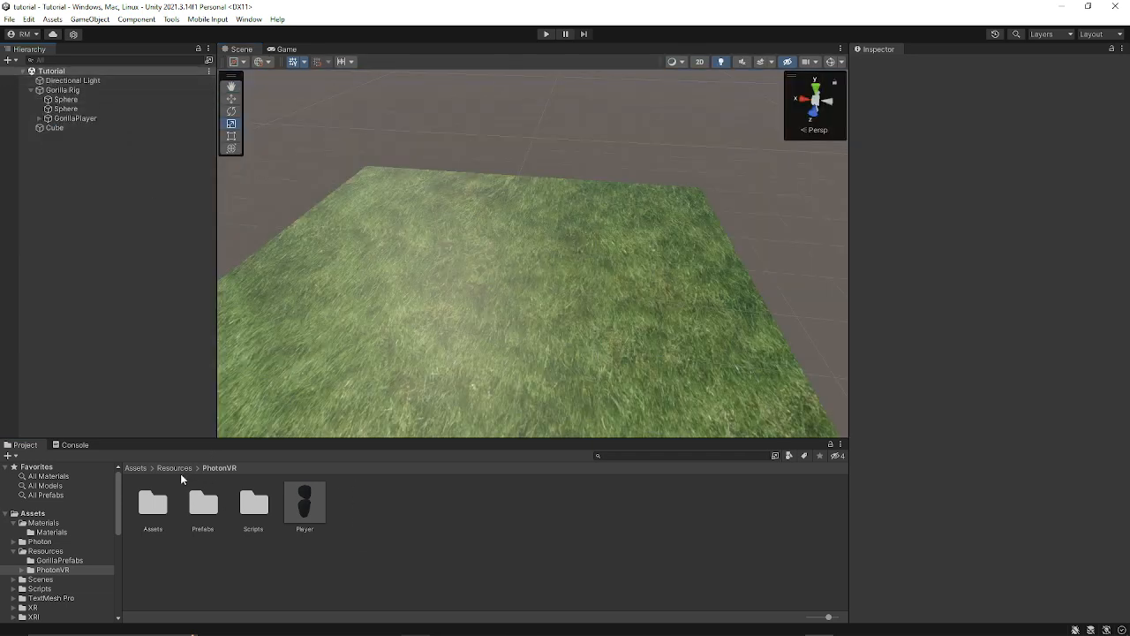
{"action": "left_click", "coordinate": [174, 467]}
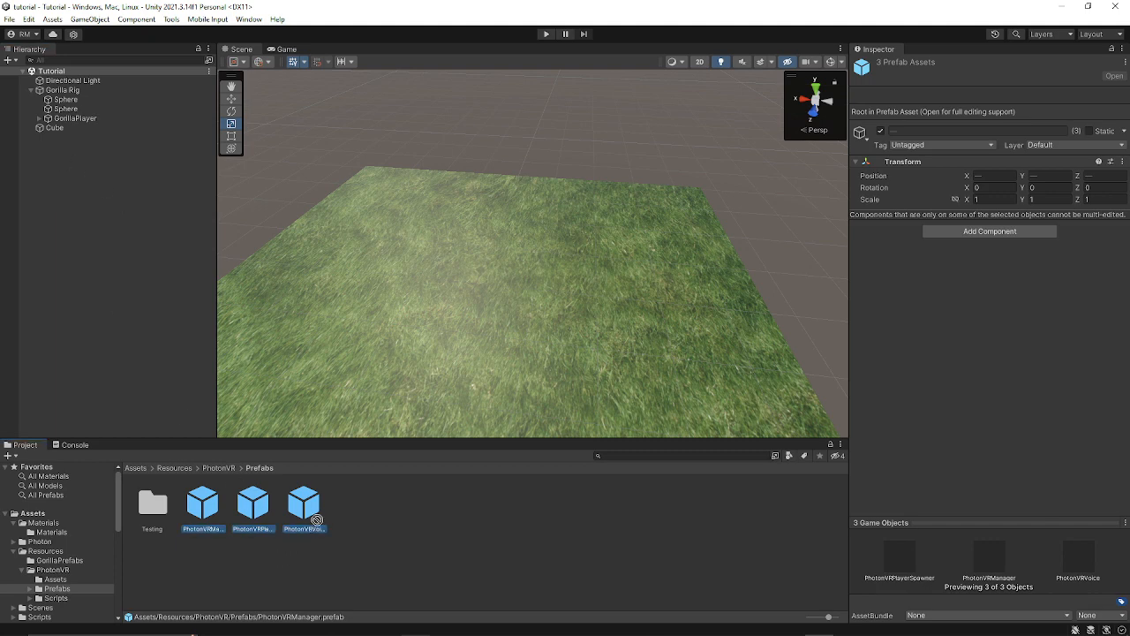
{"action": "left_click", "coordinate": [201, 504]}
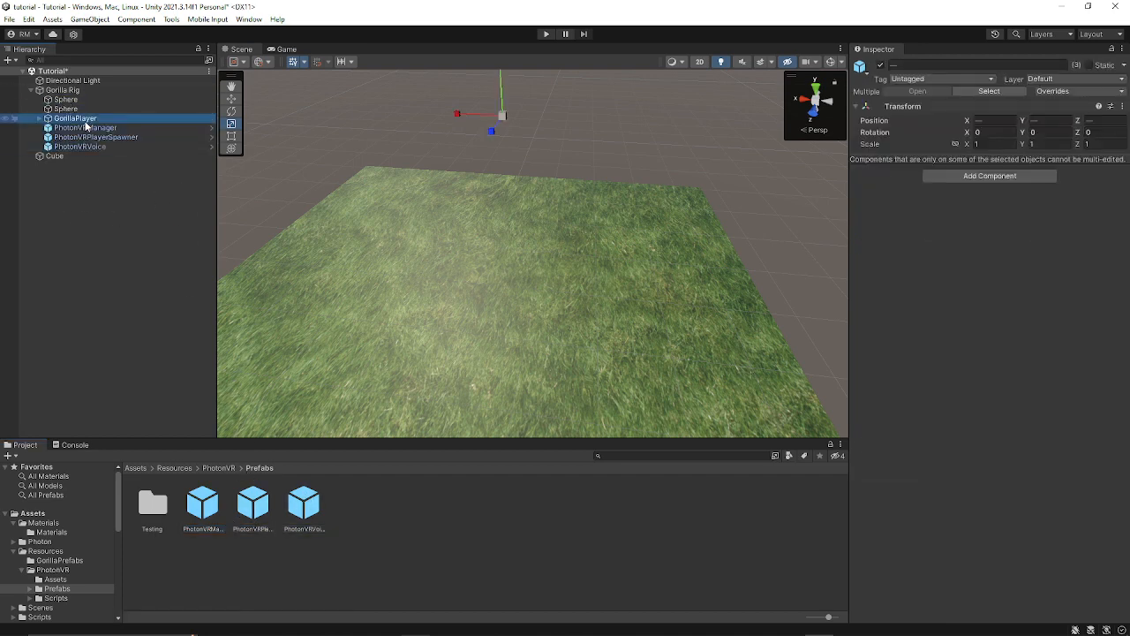
{"action": "left_click", "coordinate": [84, 128]}
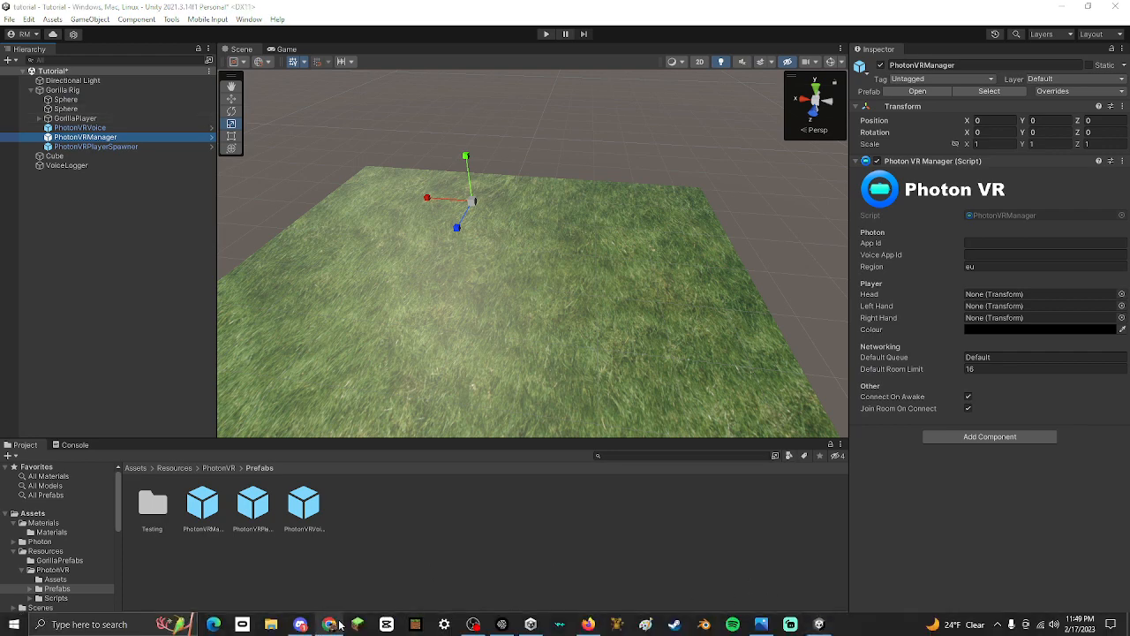
Browse the Photon dashboard's Cloud Apps list, briefly opening the Create New Application form
{"action": "left_click", "coordinate": [328, 625]}
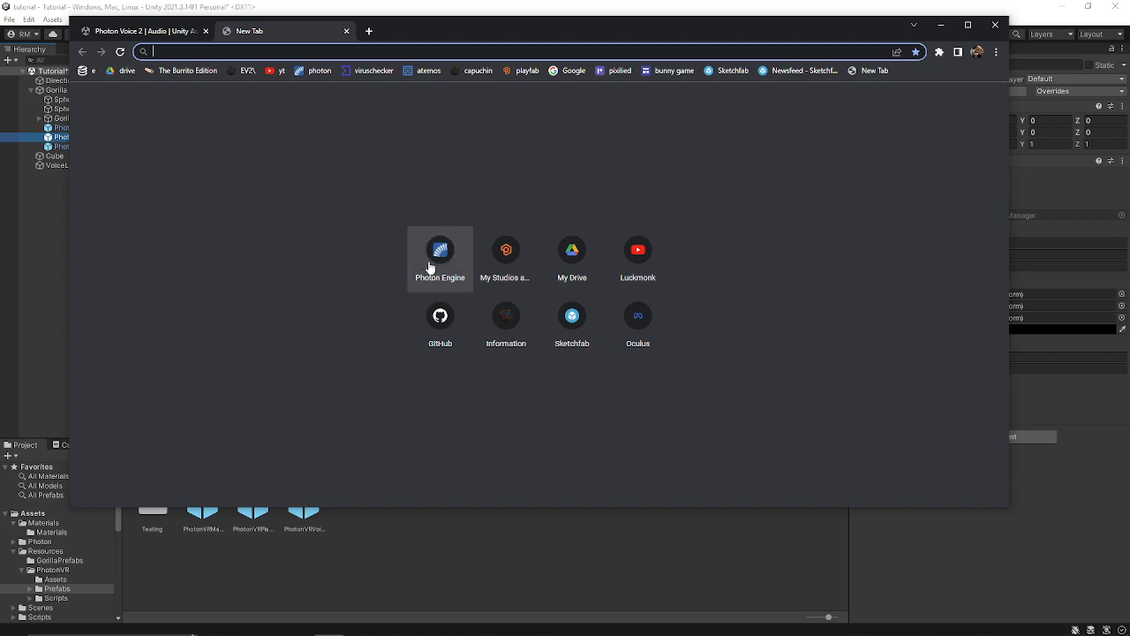
{"action": "left_click", "coordinate": [440, 257]}
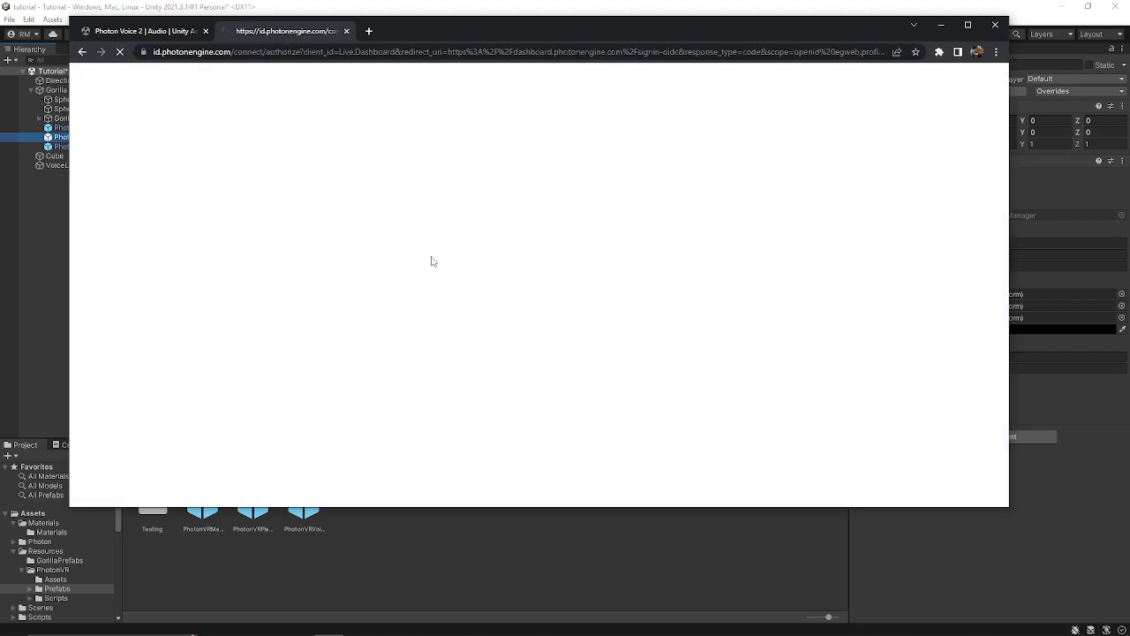
{"action": "mouse_move", "coordinate": [425, 261]}
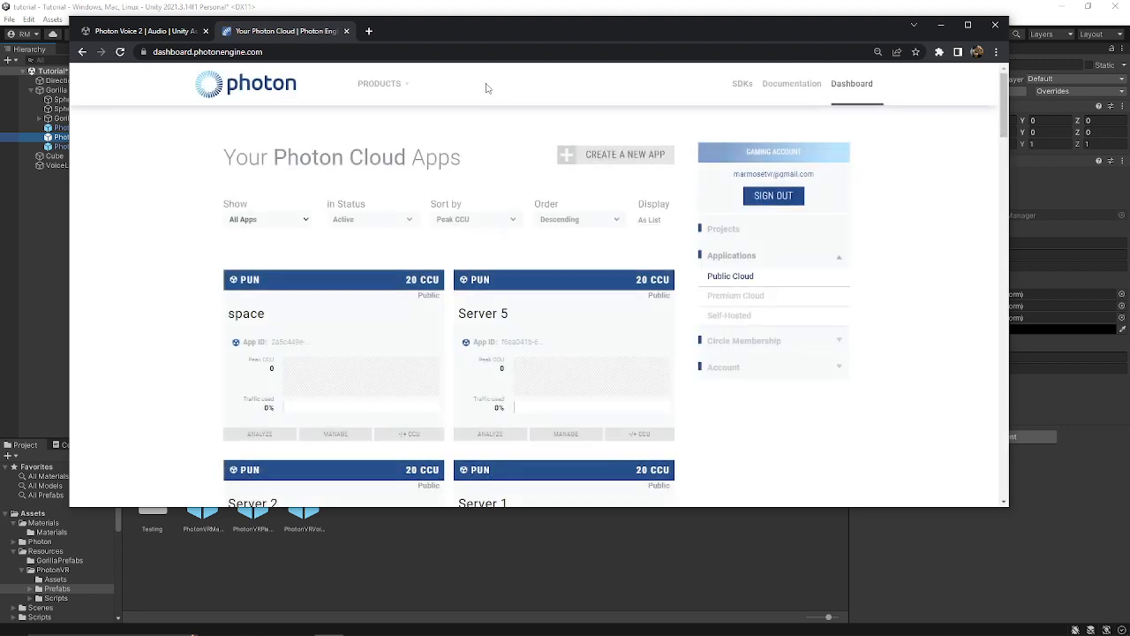
{"action": "mouse_move", "coordinate": [581, 357]}
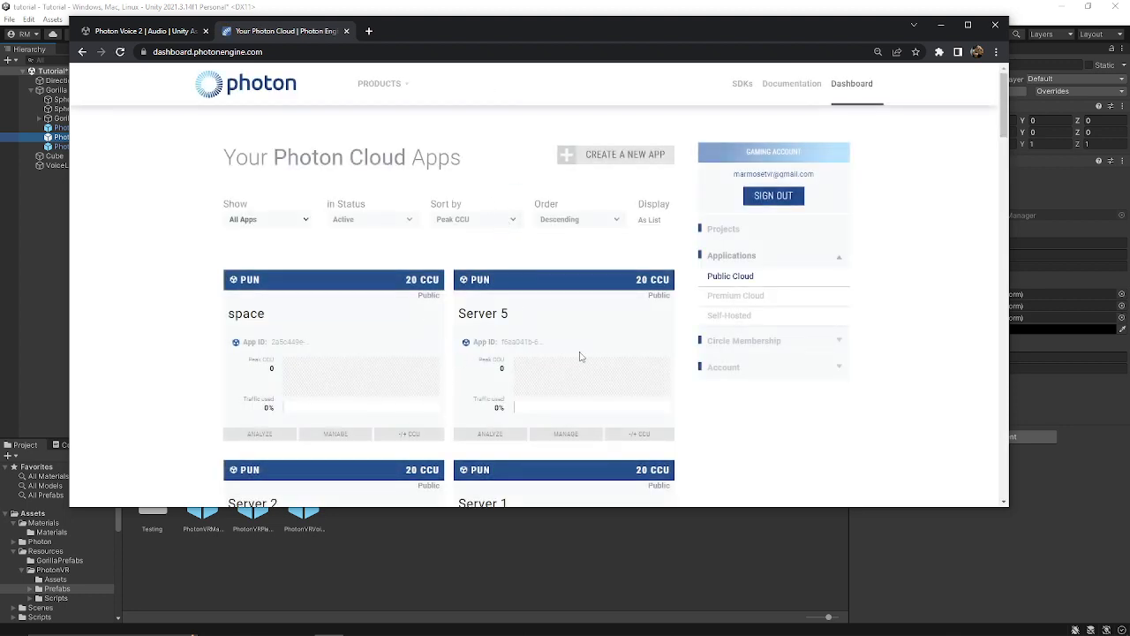
{"action": "mouse_move", "coordinate": [507, 326]}
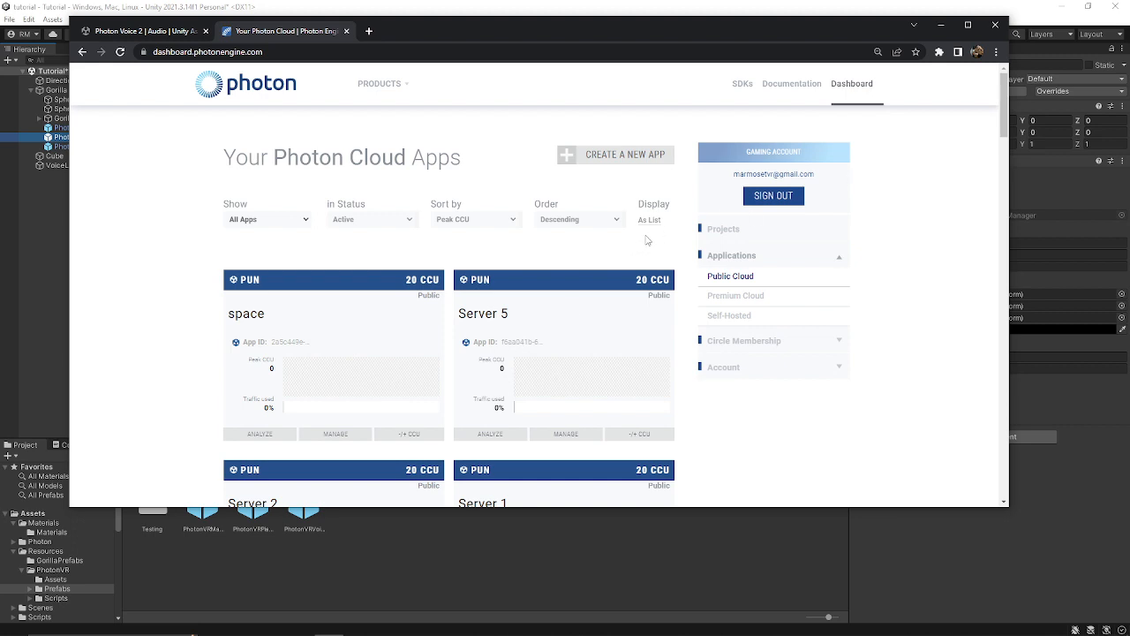
{"action": "mouse_move", "coordinate": [616, 145]}
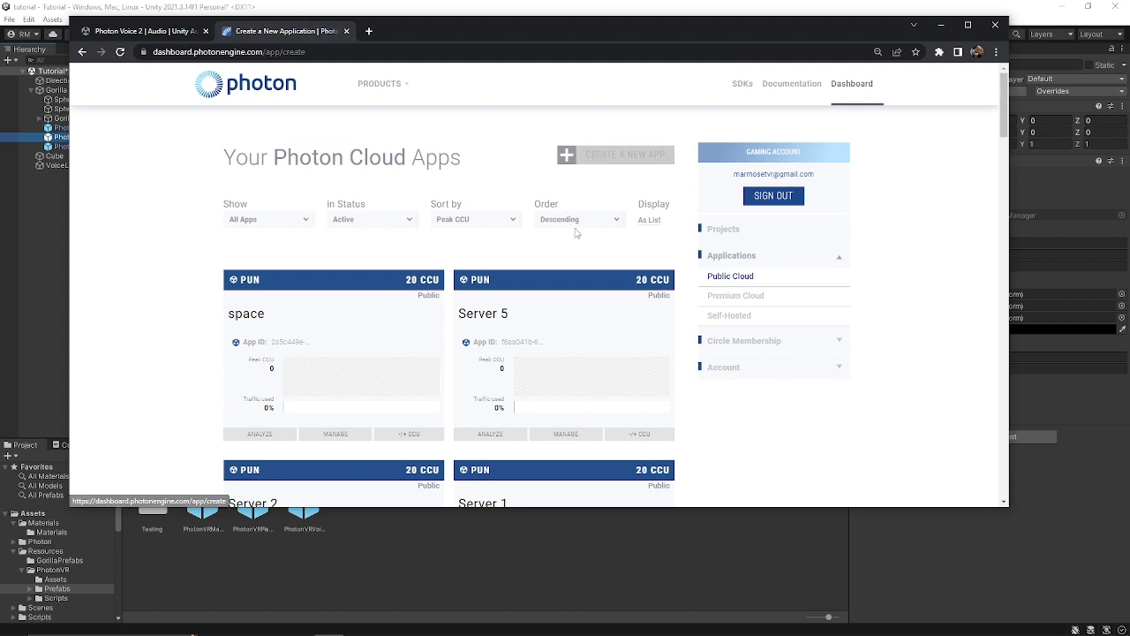
{"action": "left_click", "coordinate": [625, 155]}
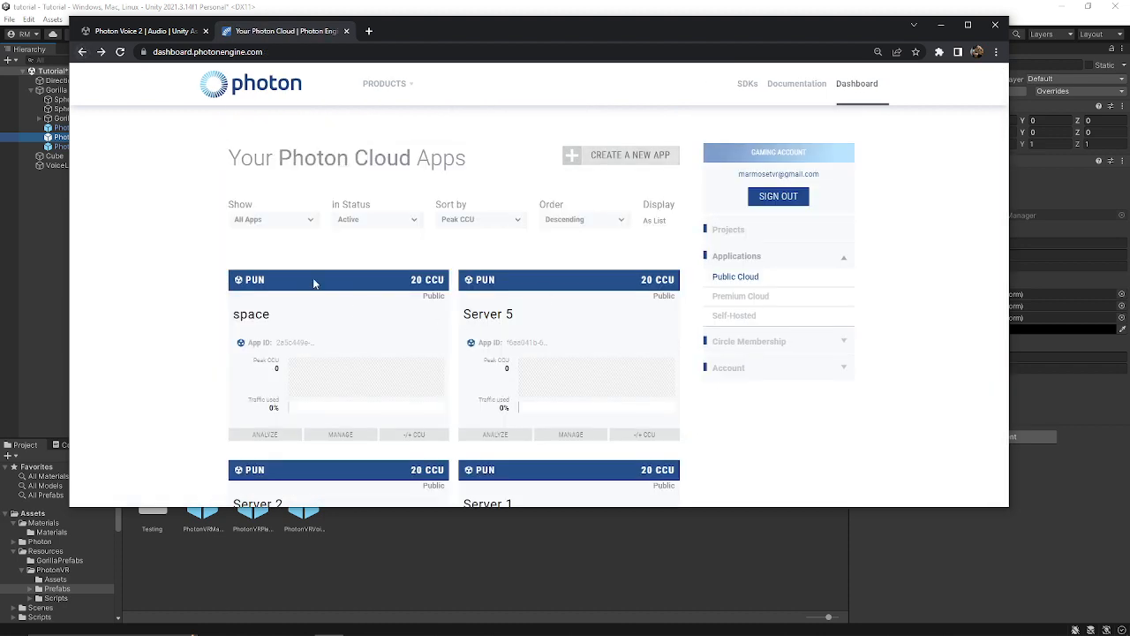
{"action": "mouse_move", "coordinate": [417, 352]}
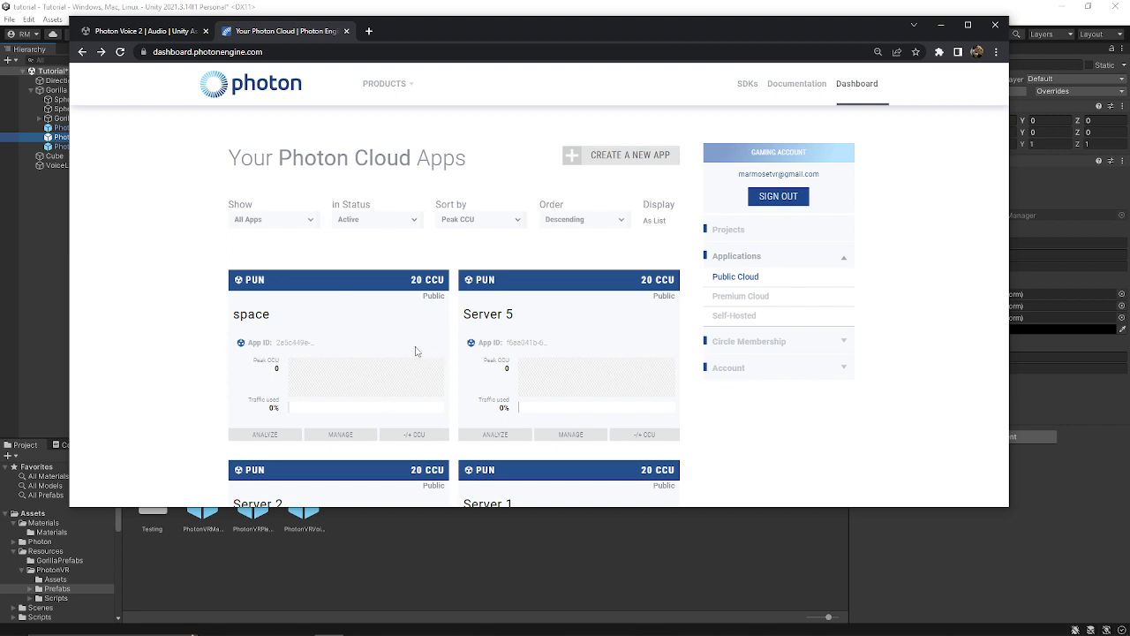
{"action": "mouse_move", "coordinate": [539, 252]}
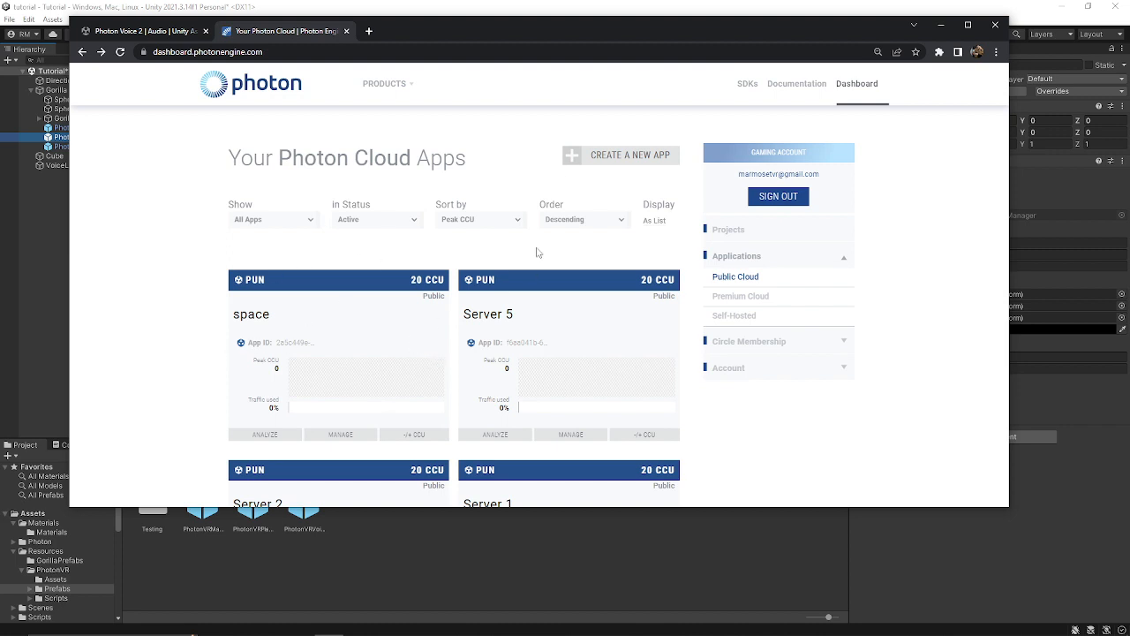
{"action": "left_click", "coordinate": [621, 155]}
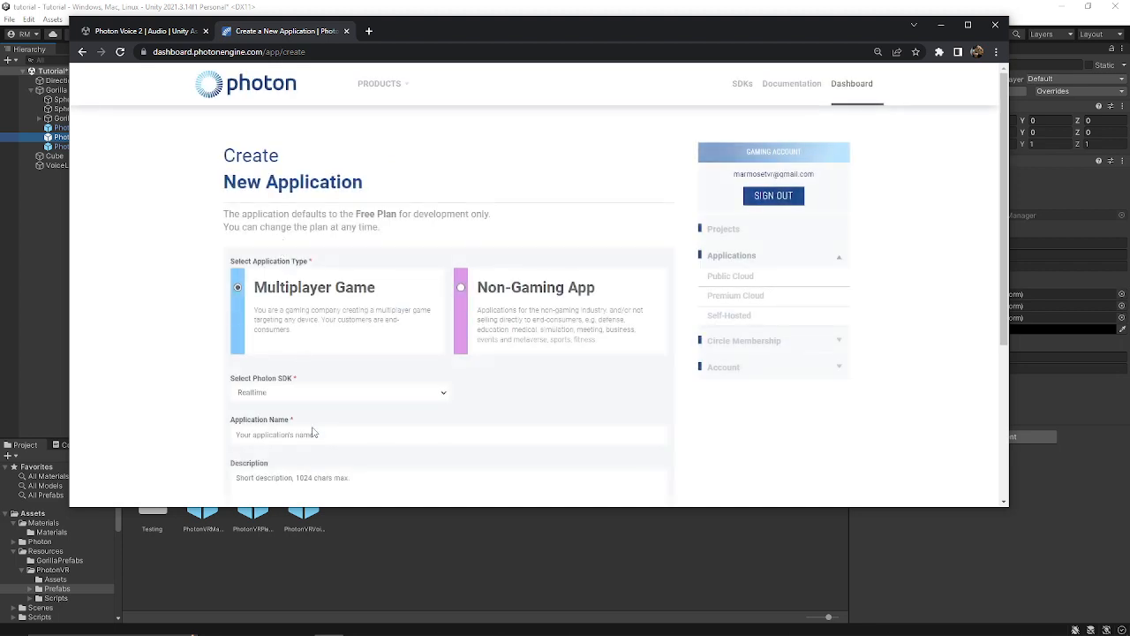
{"action": "left_click", "coordinate": [339, 393]}
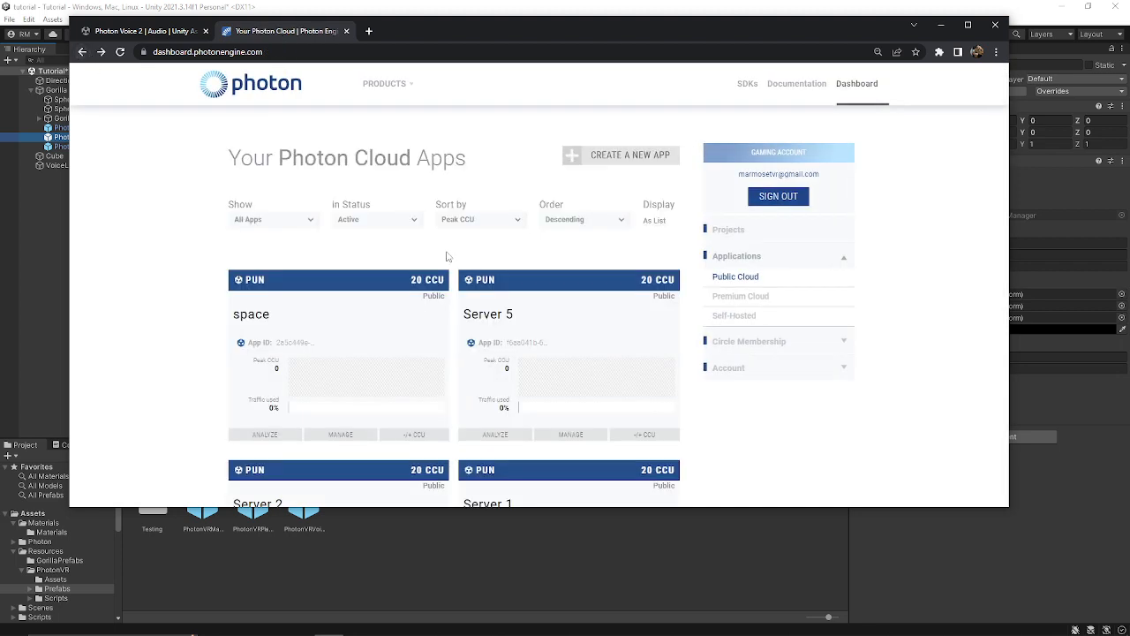
{"action": "mouse_move", "coordinate": [567, 275]}
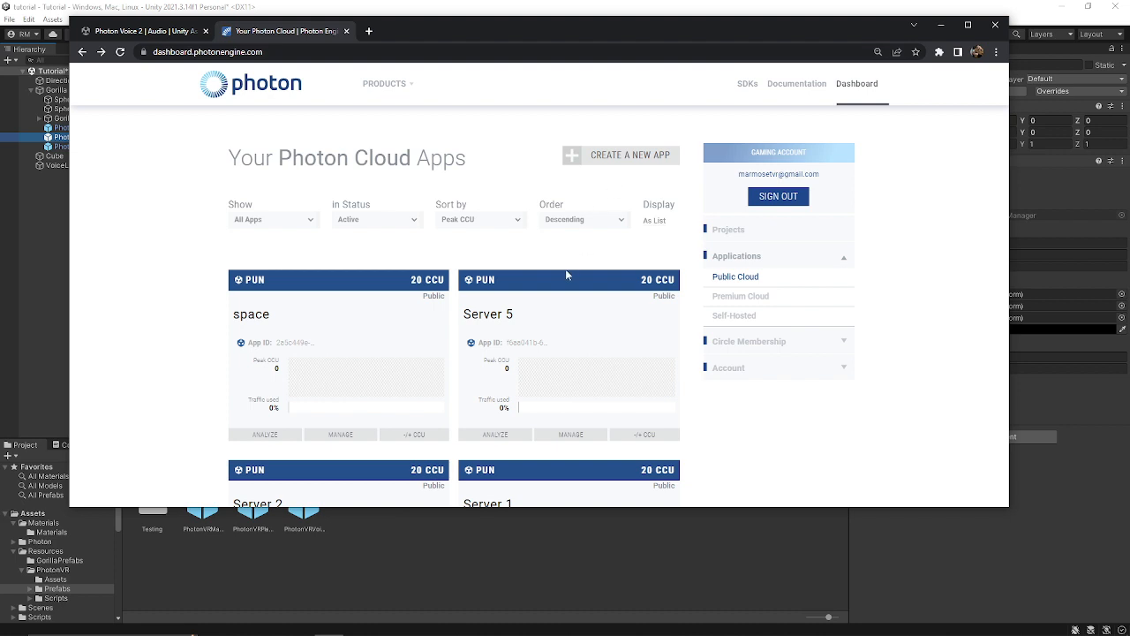
{"action": "mouse_move", "coordinate": [354, 273]}
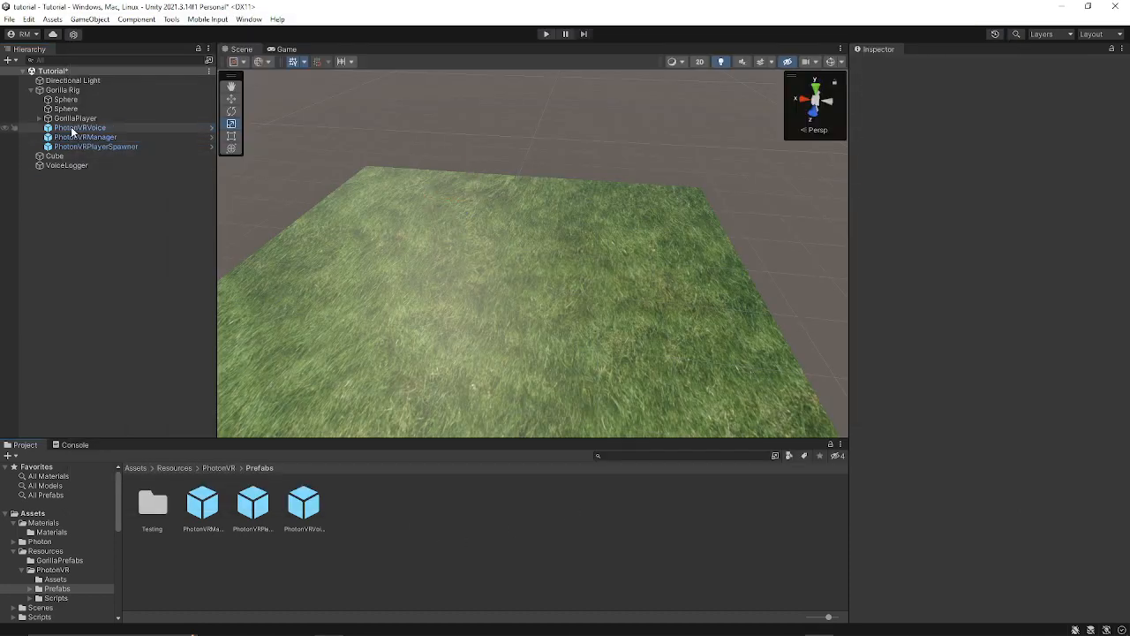
{"action": "left_click", "coordinate": [86, 137]}
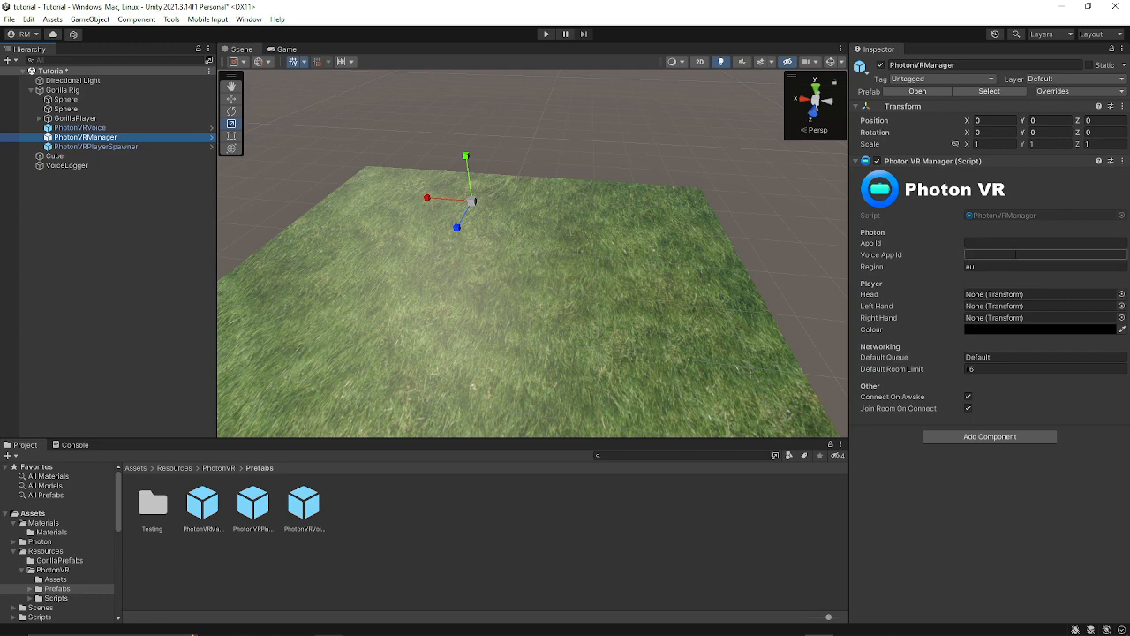
{"action": "left_click", "coordinate": [1044, 243]}
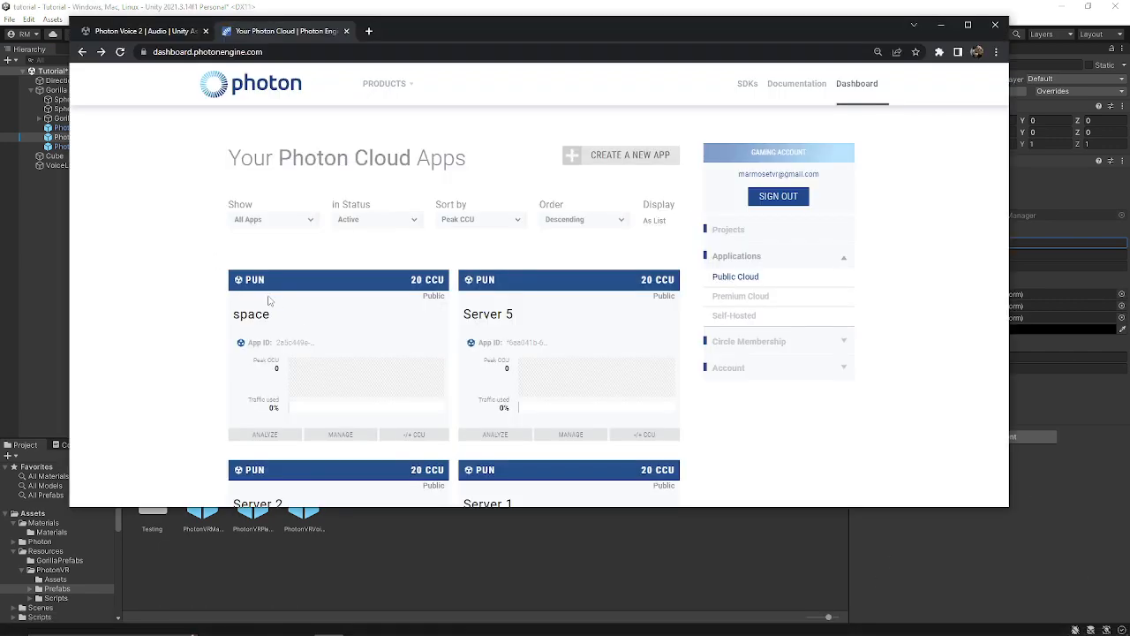
{"action": "double_click", "coordinate": [252, 314]}
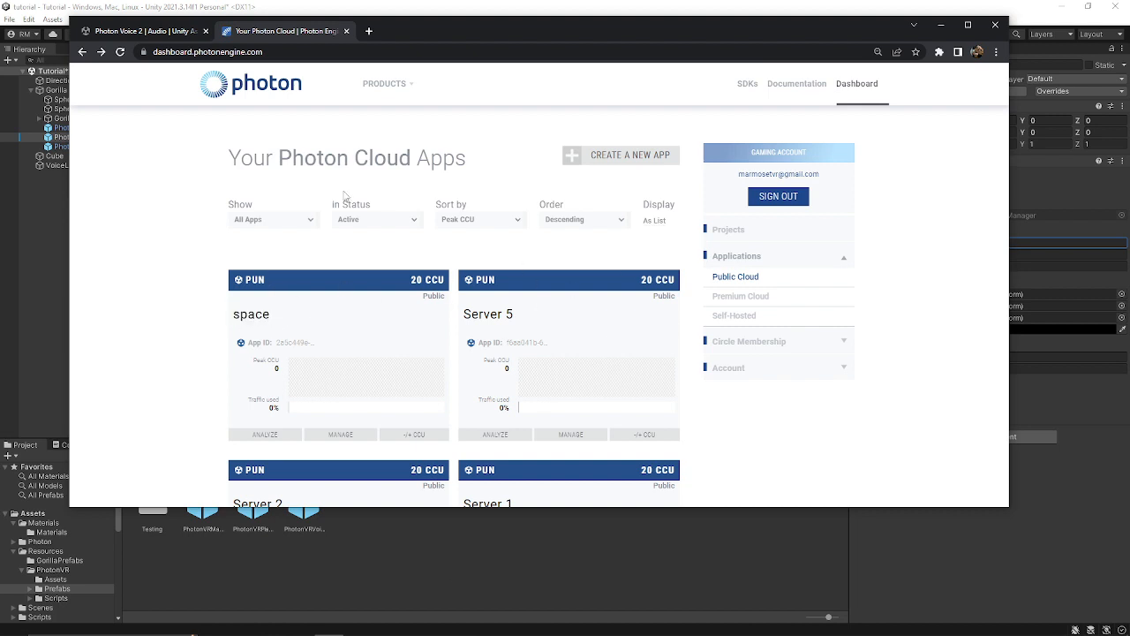
{"action": "mouse_move", "coordinate": [719, 243]}
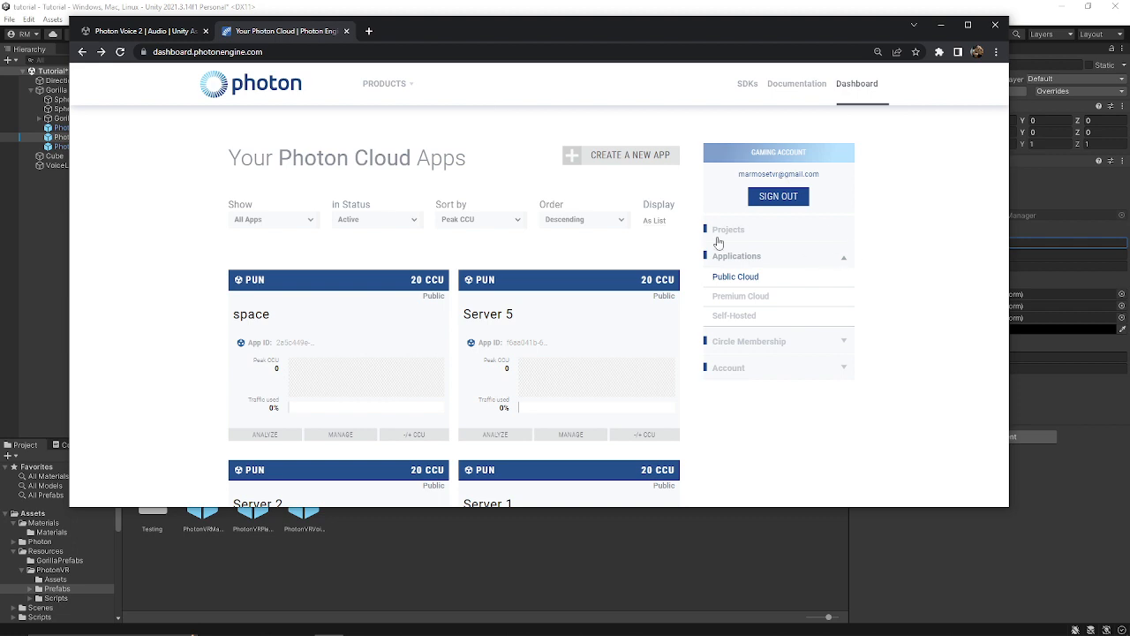
{"action": "mouse_move", "coordinate": [459, 288]}
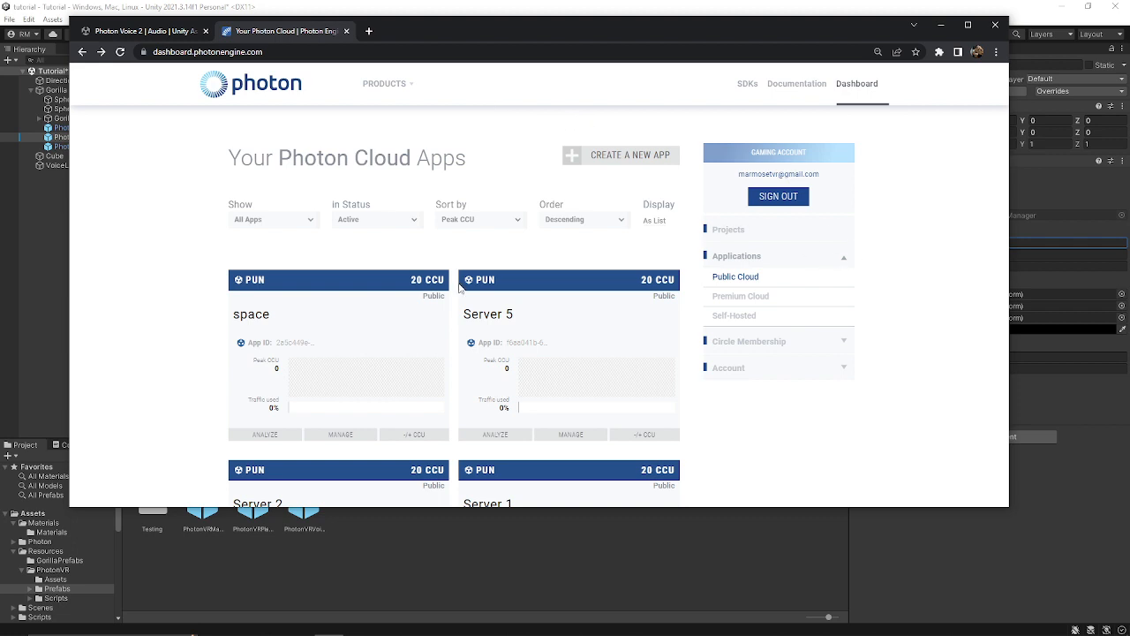
{"action": "mouse_move", "coordinate": [272, 168]}
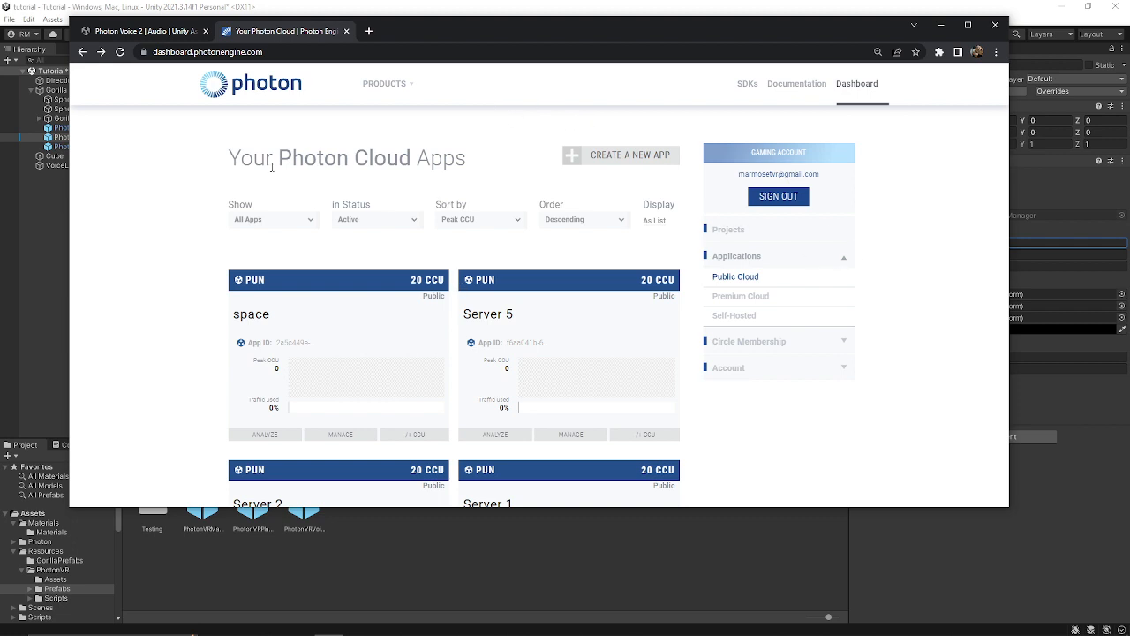
{"action": "mouse_move", "coordinate": [284, 326]}
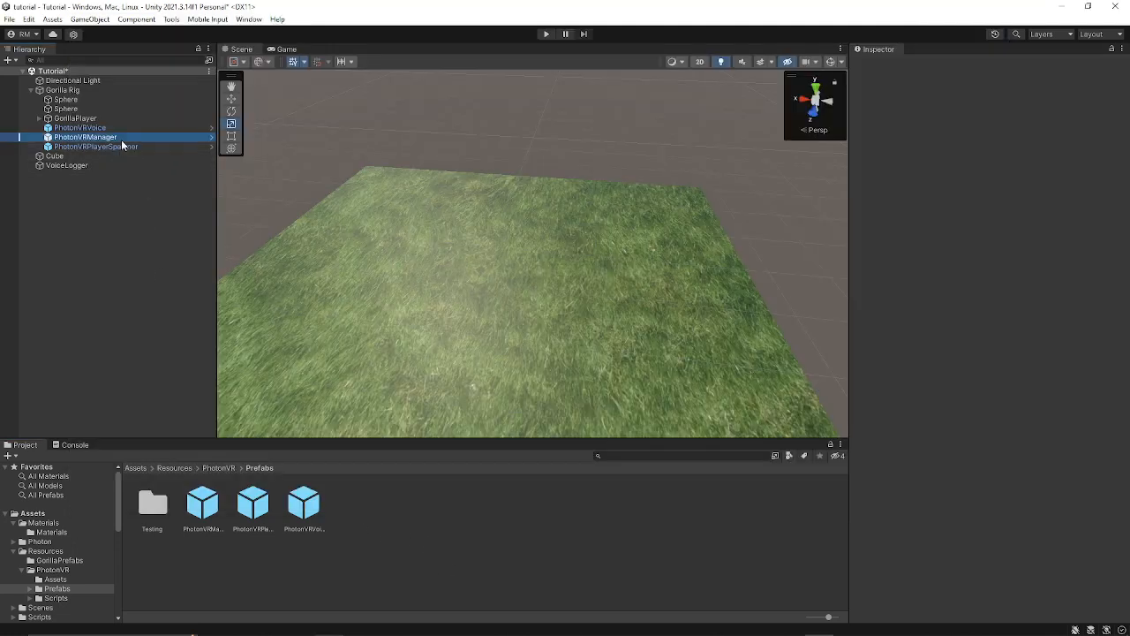
{"action": "left_click", "coordinate": [85, 137]}
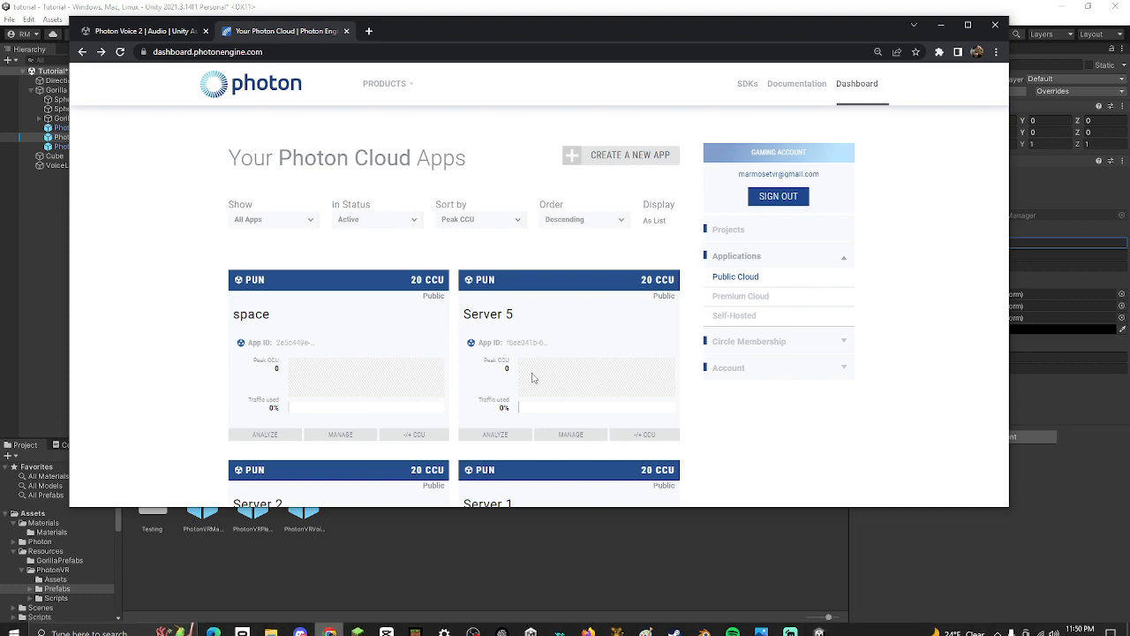
{"action": "scroll", "scroll_direction": "down", "scroll_amount": 3}
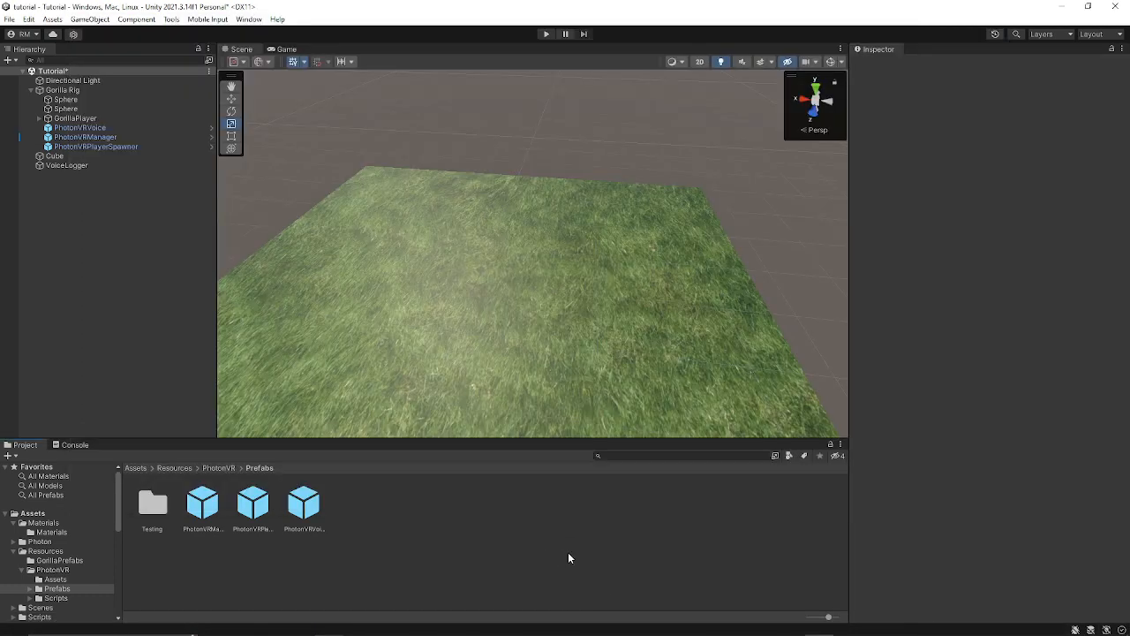
Give PhotonVRManager region 'us', Main Camera head, controller hands, red colour, room limit 20
{"action": "left_click", "coordinate": [87, 137]}
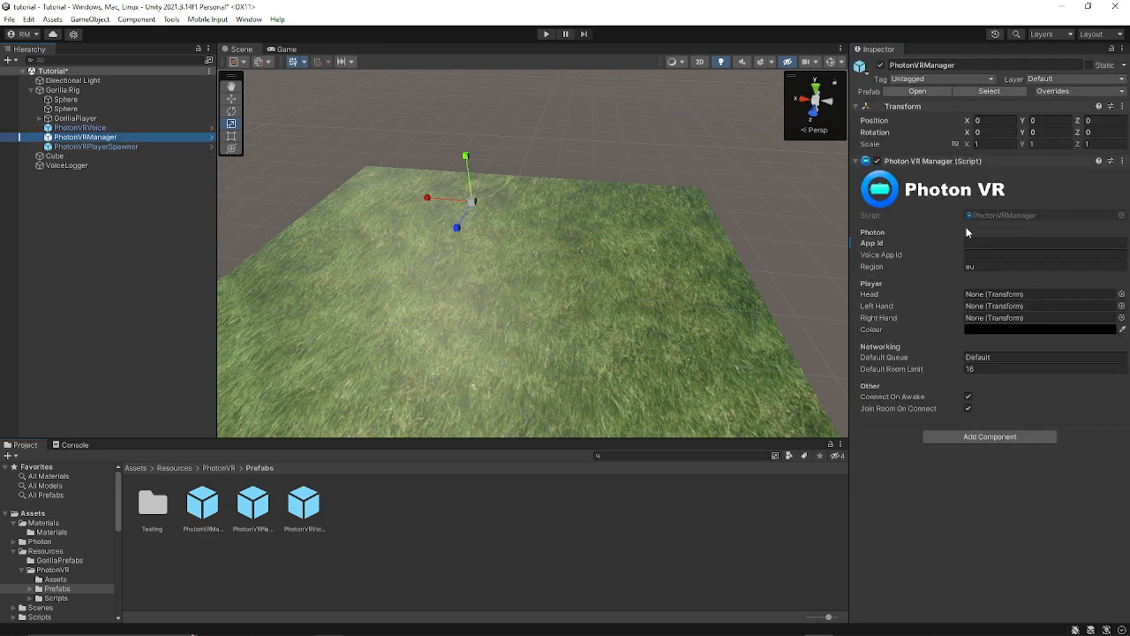
{"action": "left_click", "coordinate": [1042, 266]}
{"action": "type", "text": "s"}
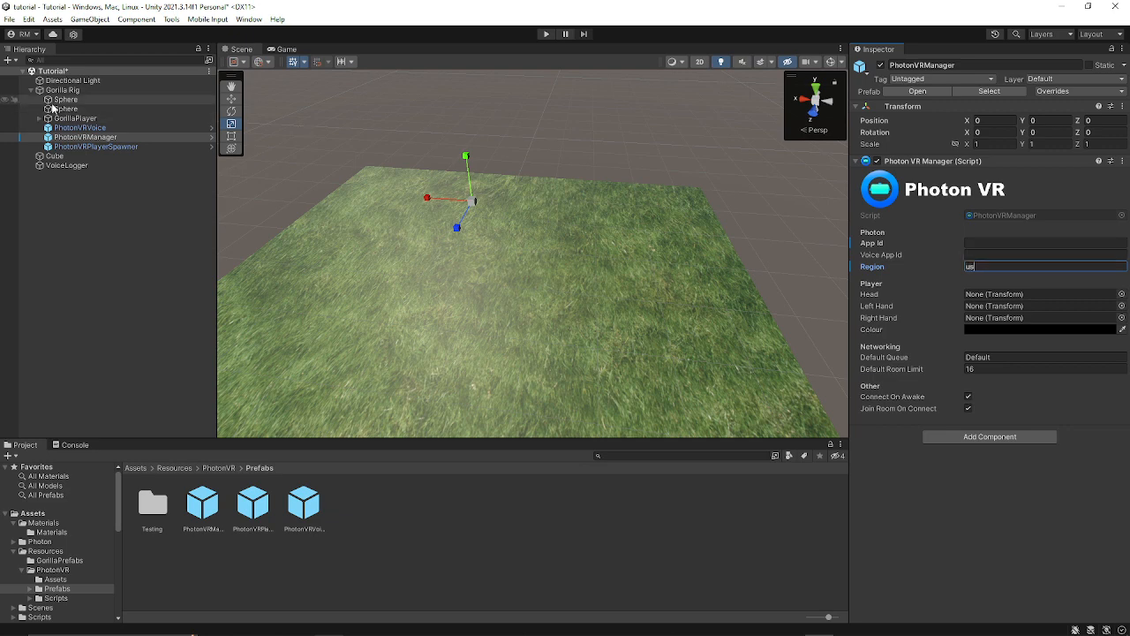
{"action": "left_click", "coordinate": [31, 118]}
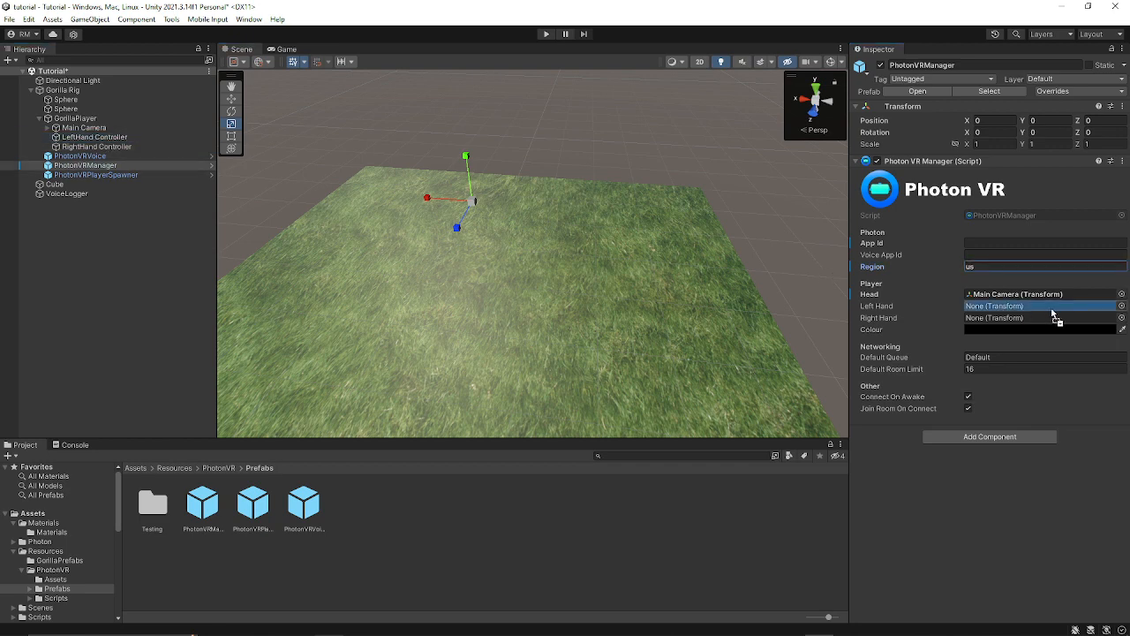
{"action": "left_click_drag", "start_coordinate": [93, 137], "coordinate": [1043, 306]}
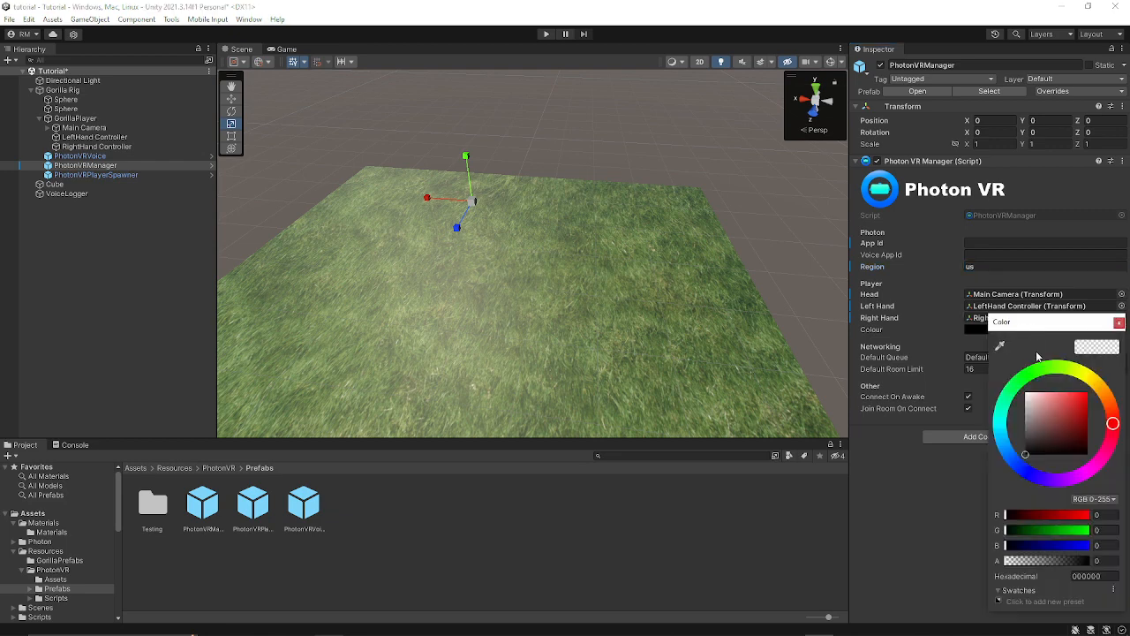
{"action": "left_click", "coordinate": [1089, 392]}
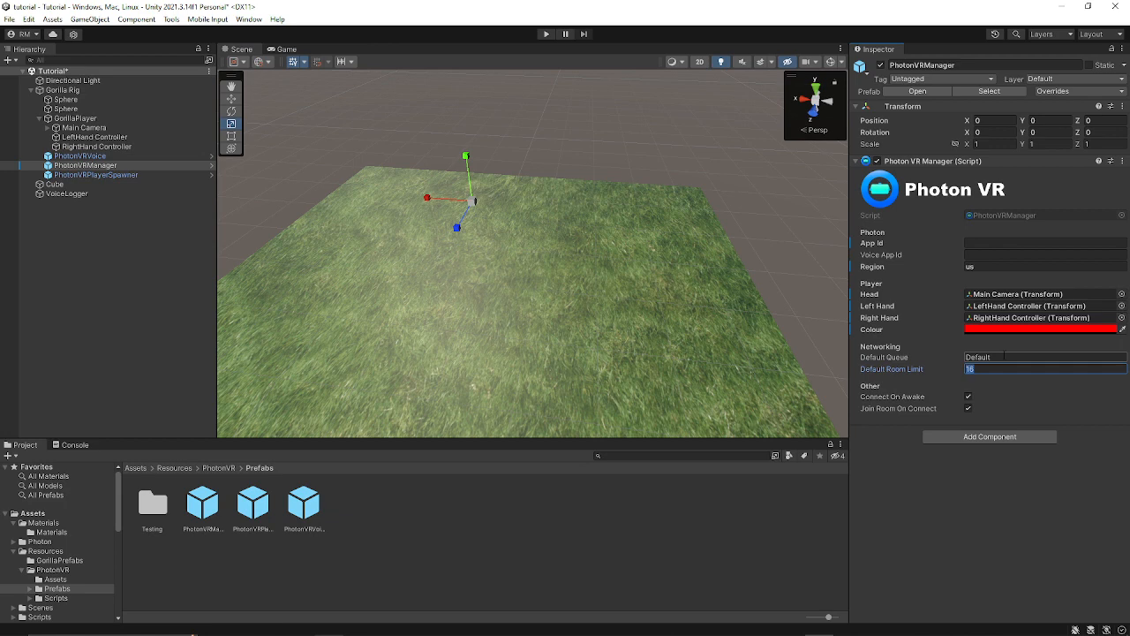
{"action": "type", "text": "20"}
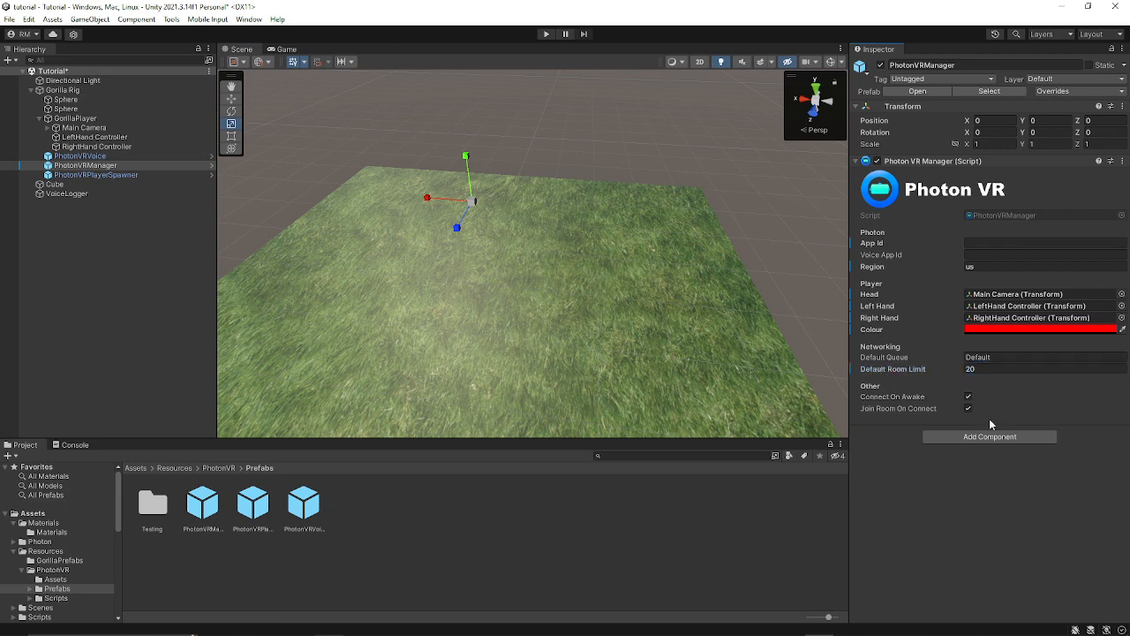
{"action": "mouse_move", "coordinate": [941, 405]}
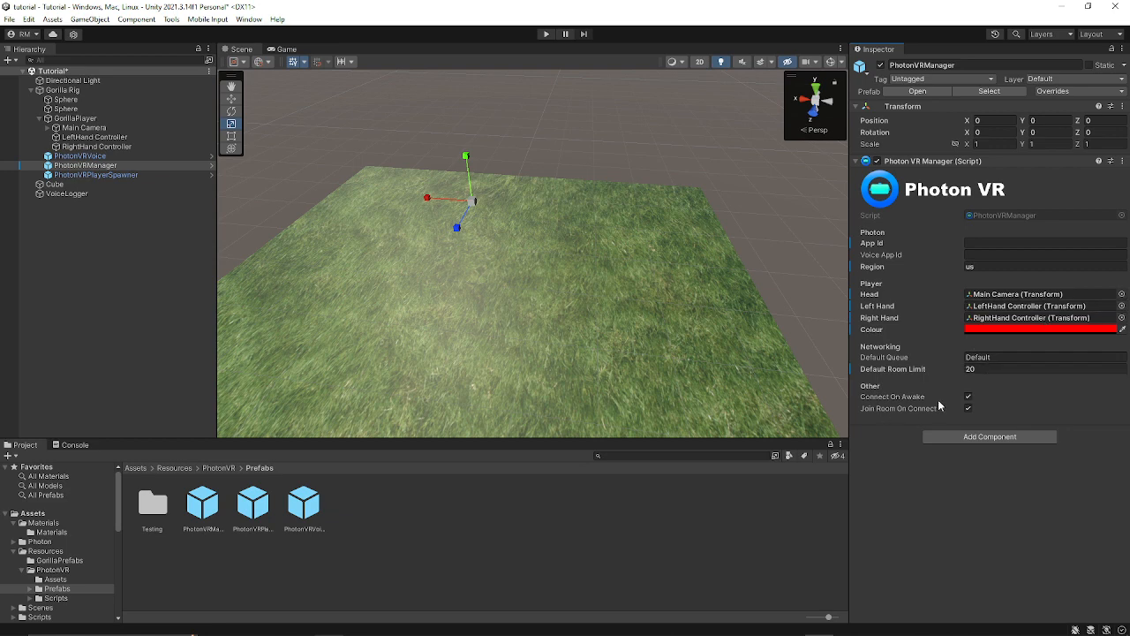
{"action": "mouse_move", "coordinate": [781, 351]}
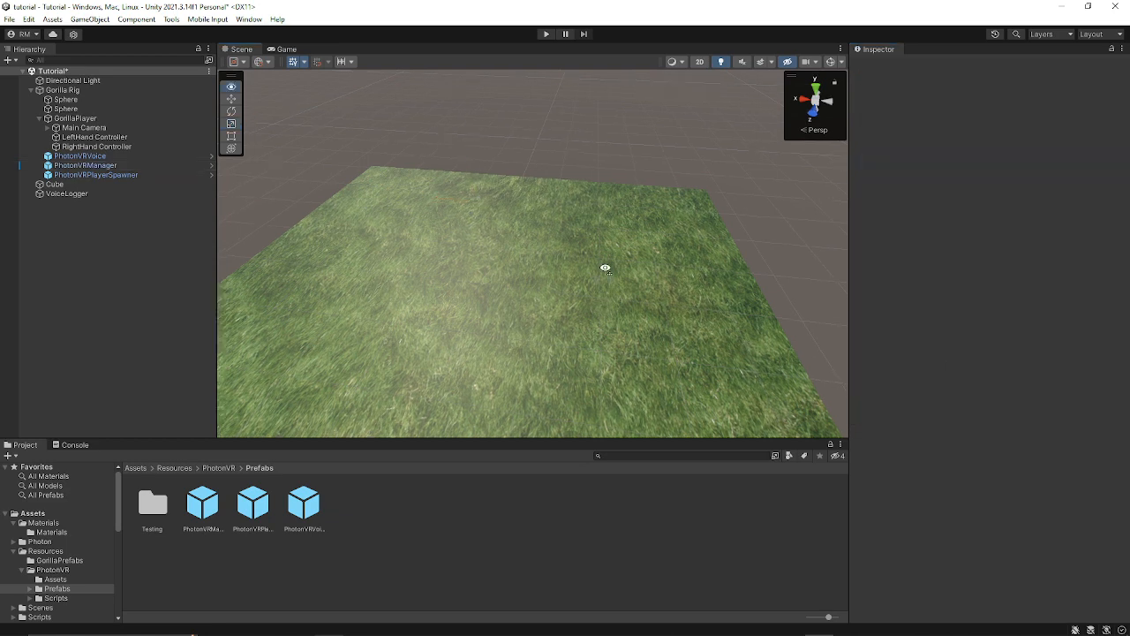
Save the Tutorial scene and open the PhotonVR Player prefab with its root selected
{"action": "left_click_drag", "start_coordinate": [606, 267], "coordinate": [640, 192]}
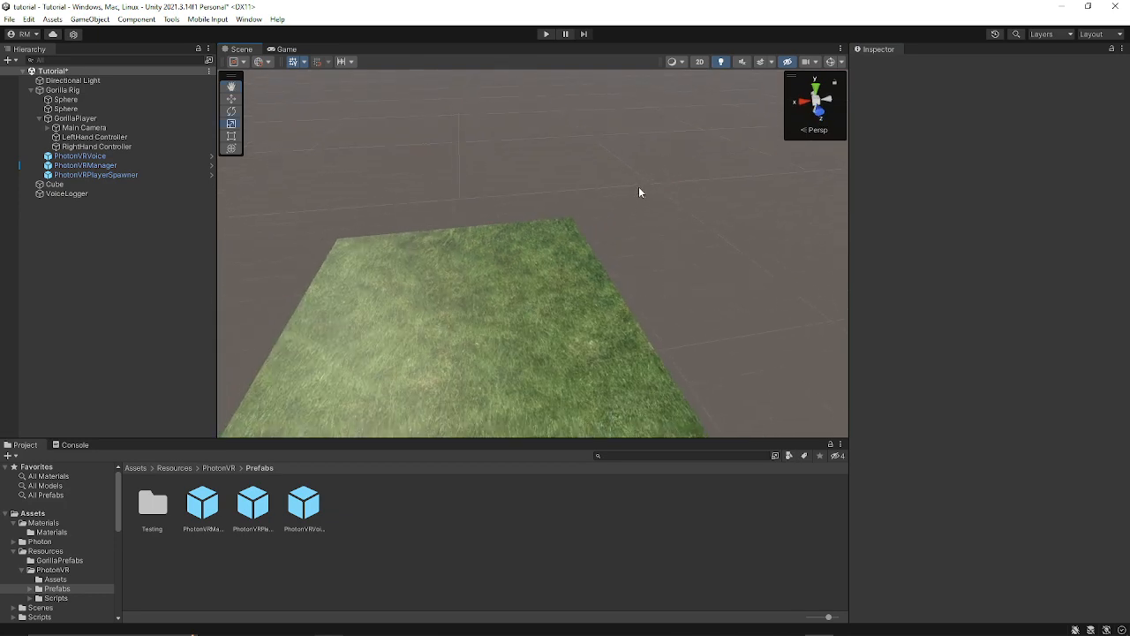
{"action": "left_click", "coordinate": [10, 18]}
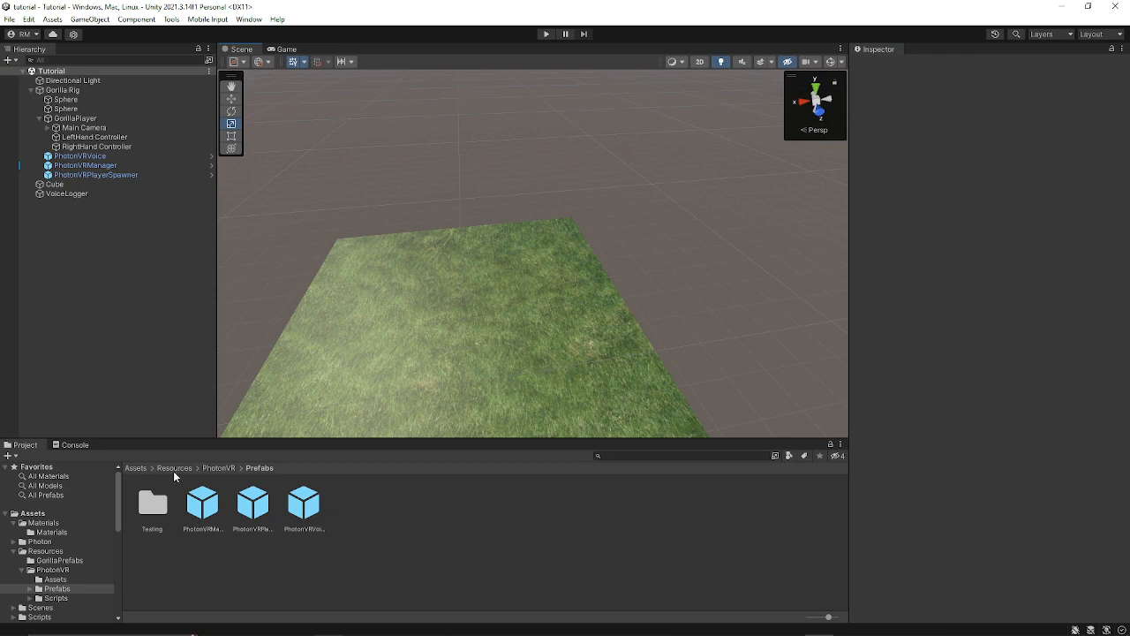
{"action": "double_click", "coordinate": [303, 503]}
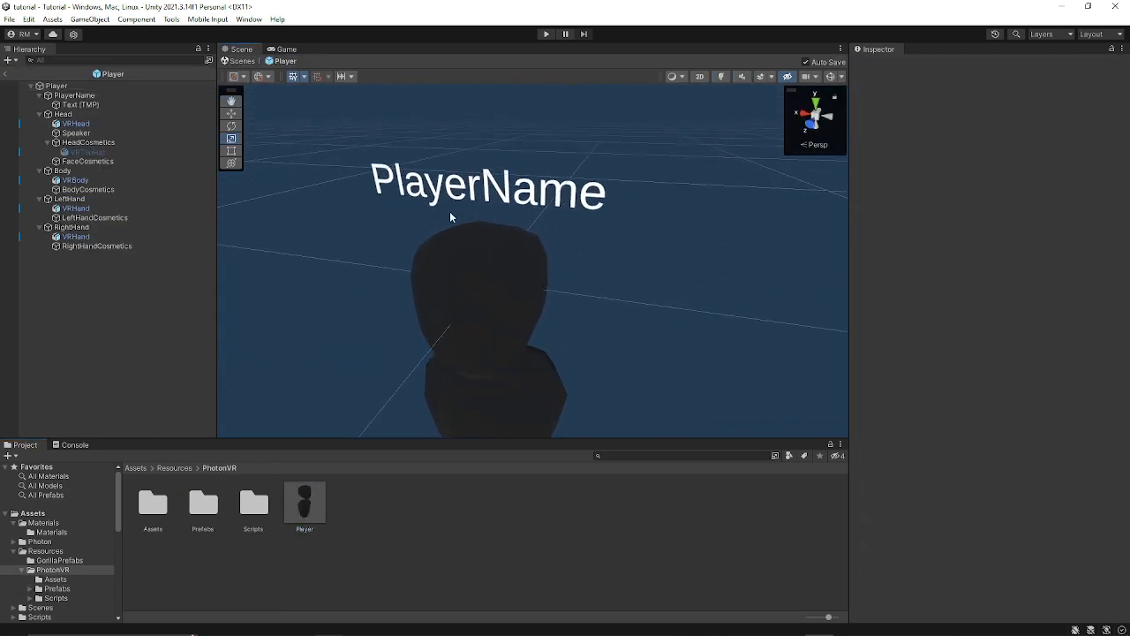
{"action": "left_click", "coordinate": [56, 85]}
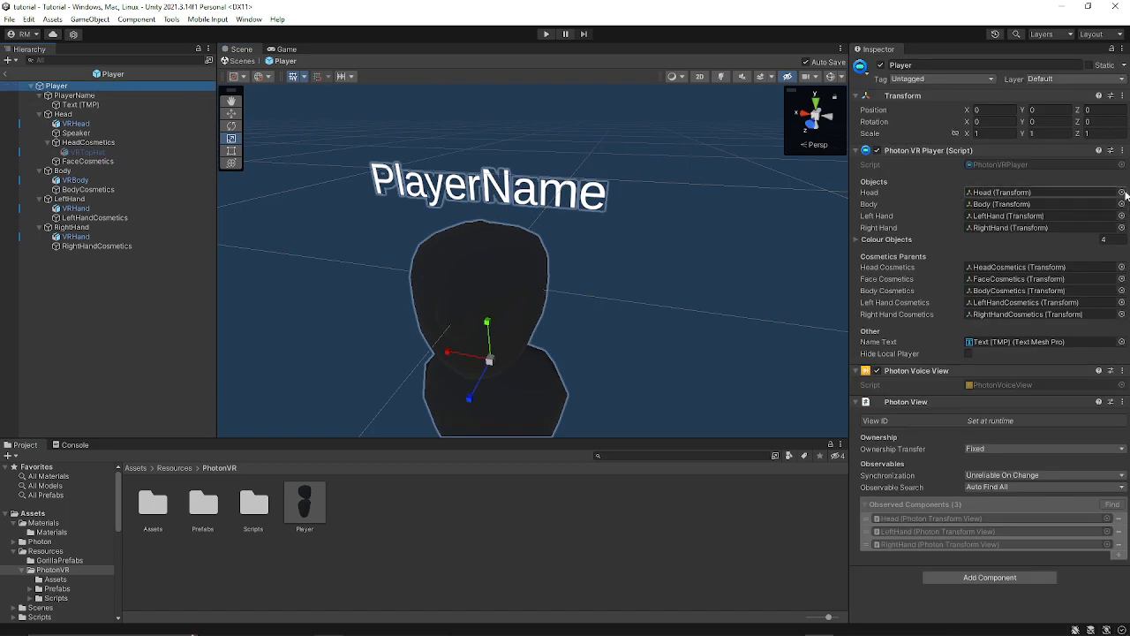